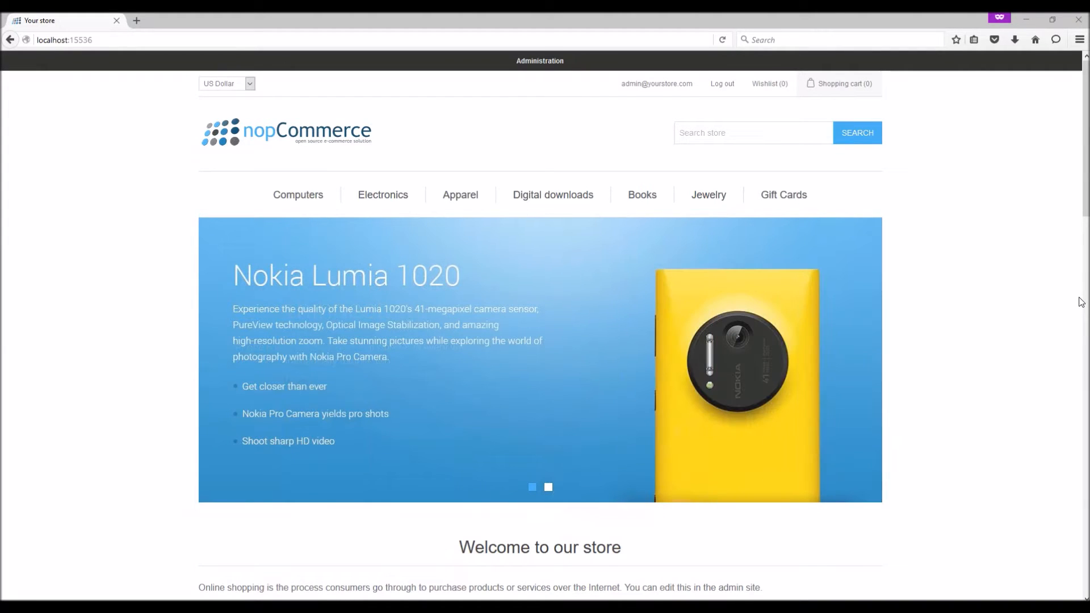
Step: Go to the store's Administration area from the storefront
click(548, 488)
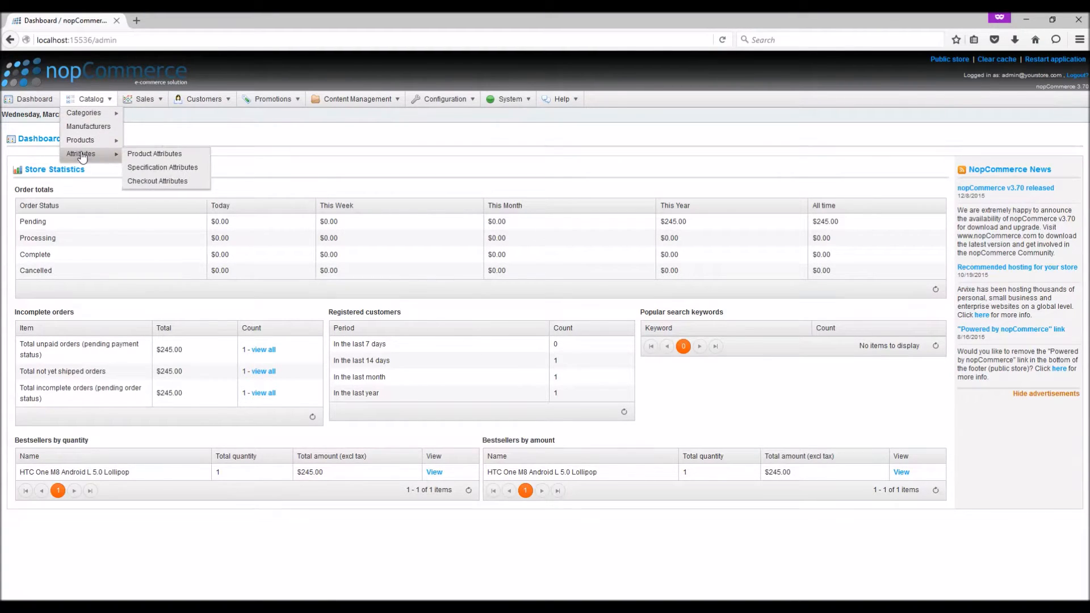
Step: Navigate Catalog > Attributes > Product Attributes to list the existing attributes
click(154, 154)
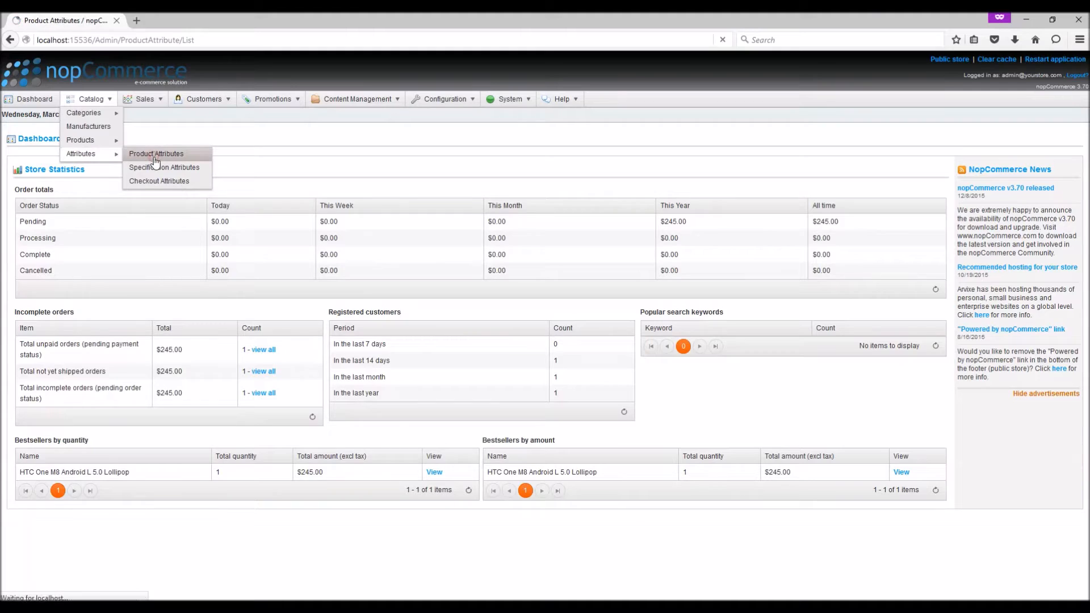
click(156, 154)
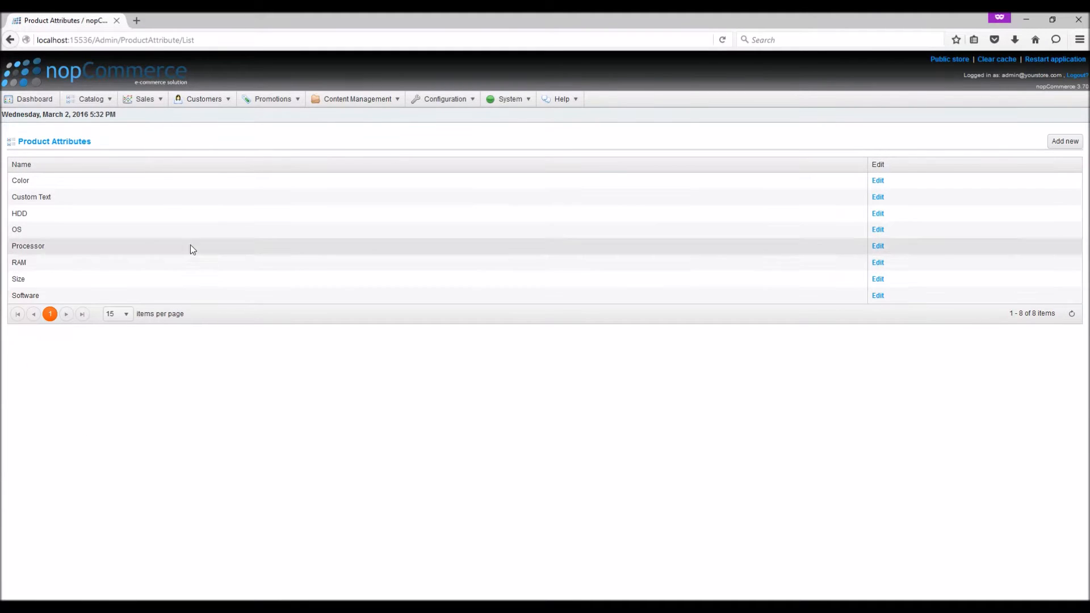
mouse_move(239, 301)
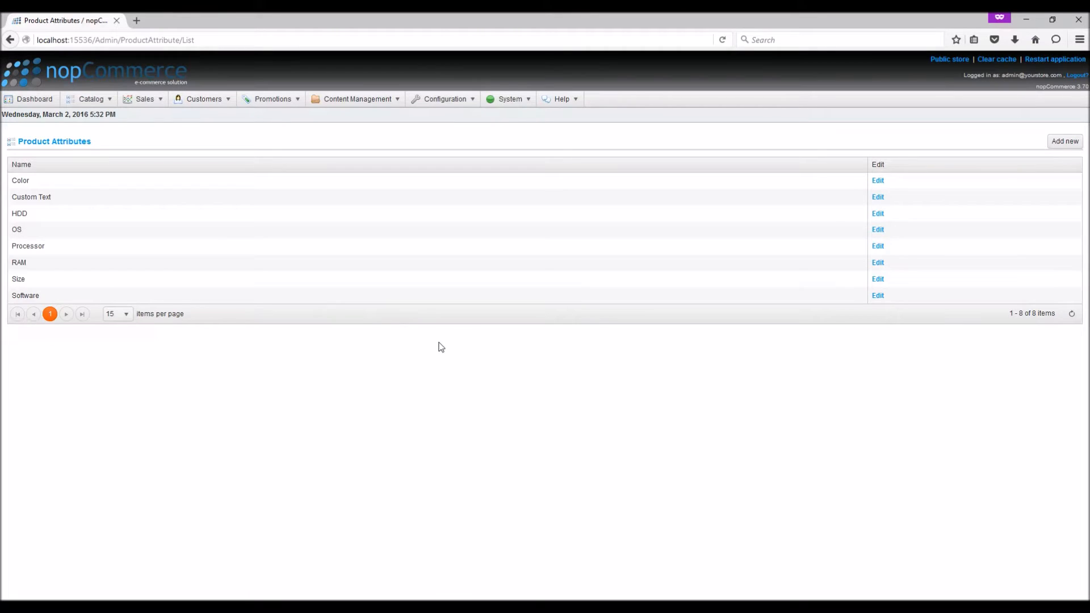
mouse_move(1064, 60)
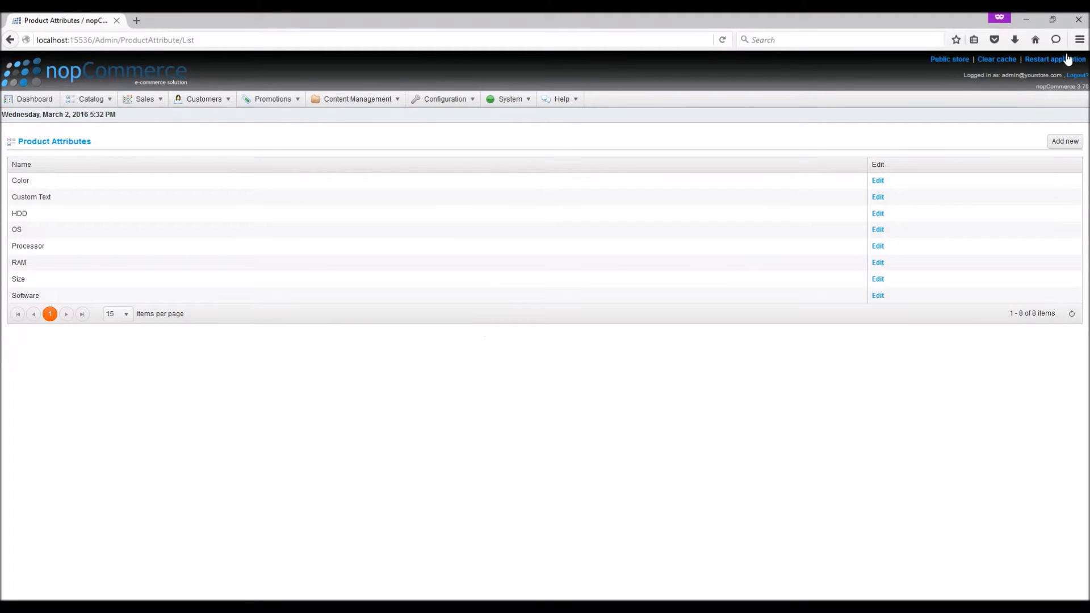
Step: Add a product attribute named 'USB Type' with description 'USB' and save it, staying in edit
click(1066, 142)
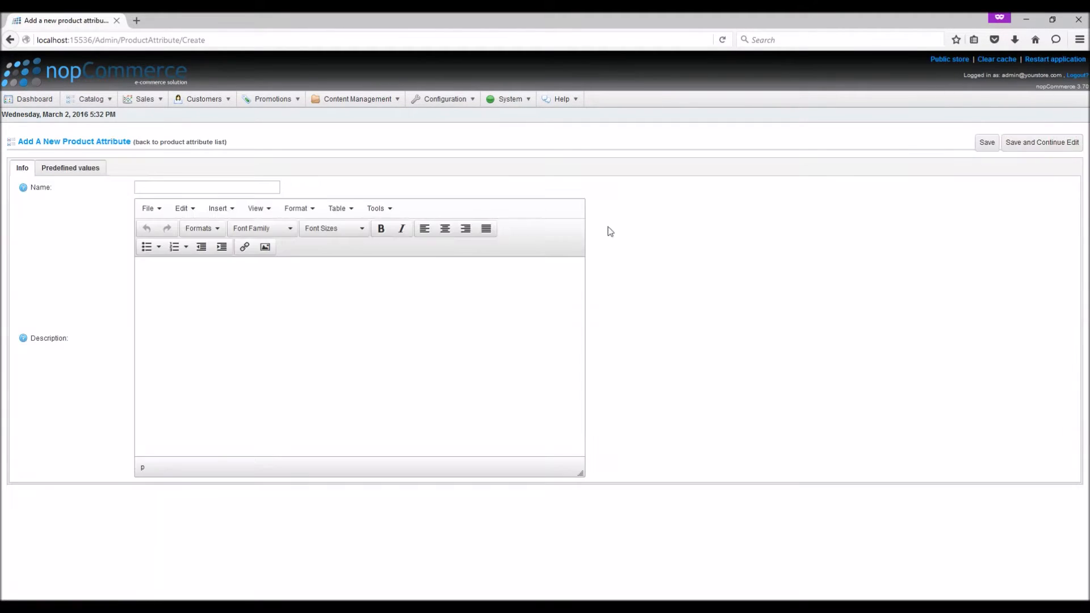
click(206, 188)
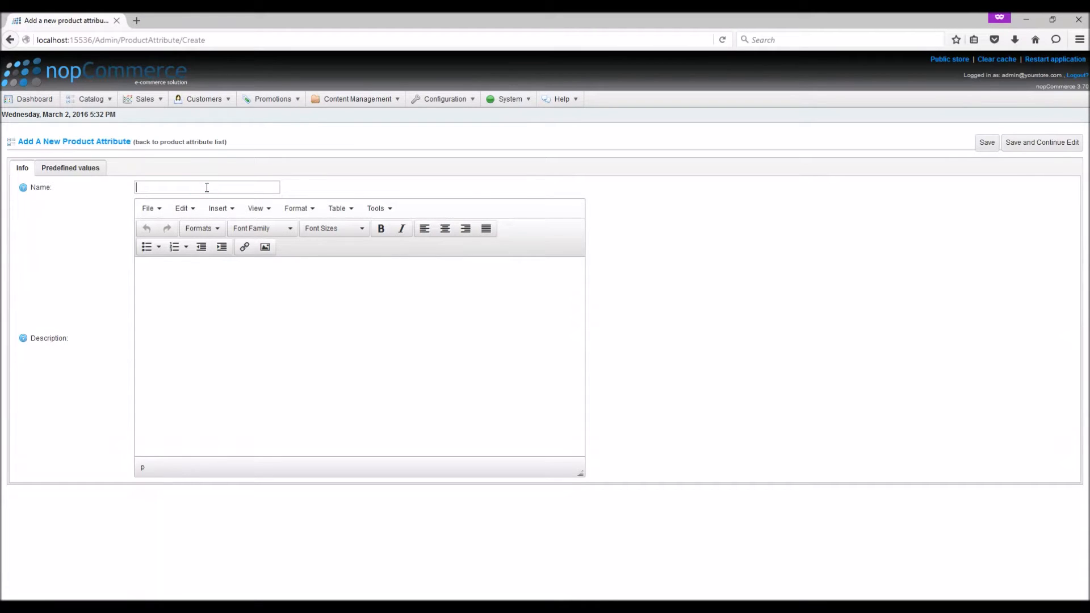
text(USB Type)
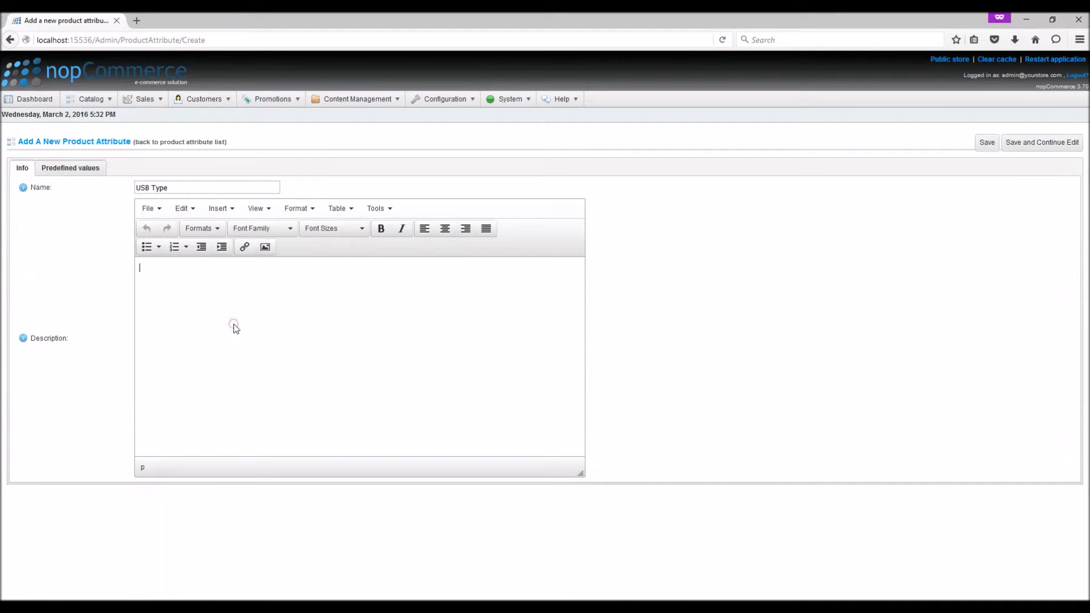
text(USB)
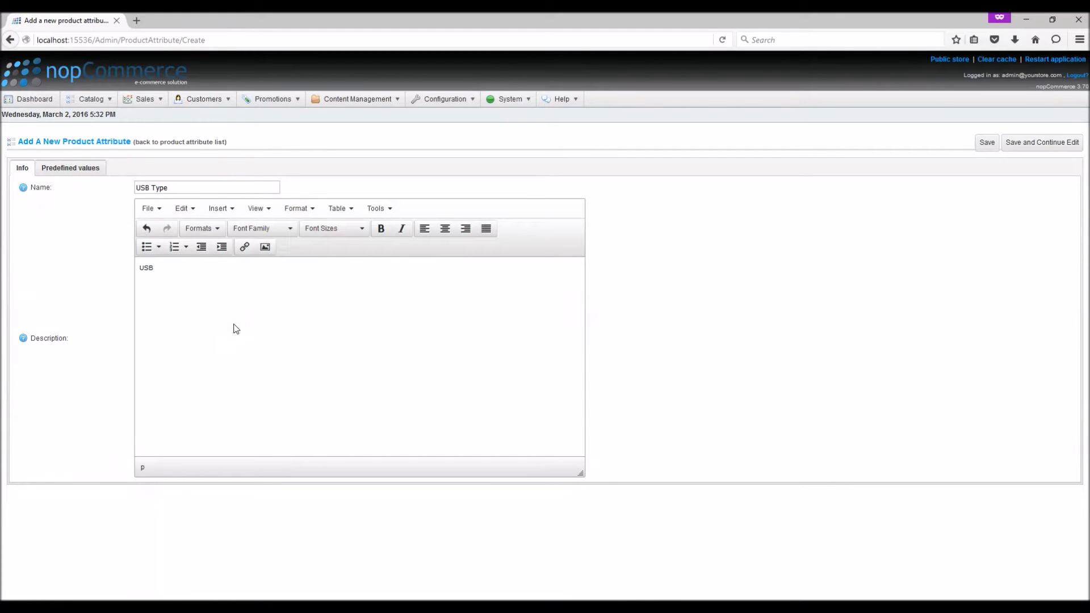
click(1041, 142)
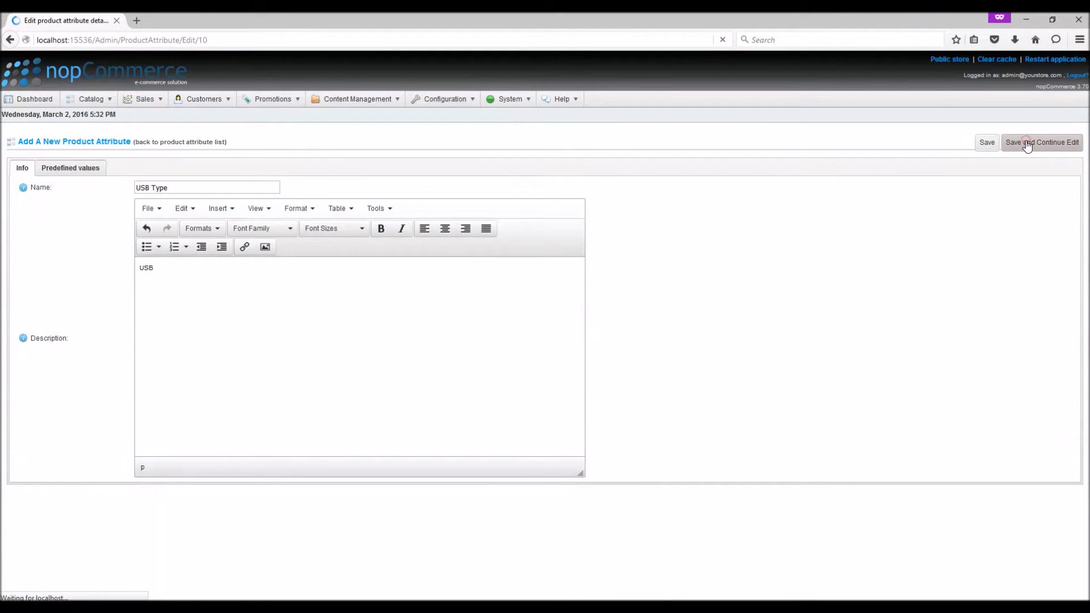
click(1041, 142)
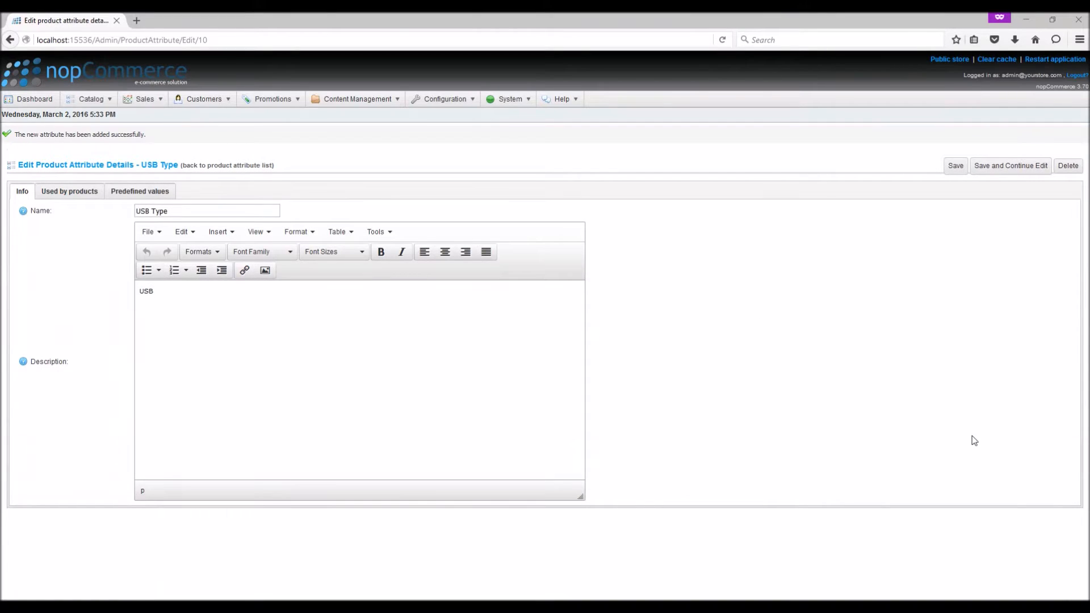
Step: Show the USB Type attribute's empty Predefined values list
click(139, 191)
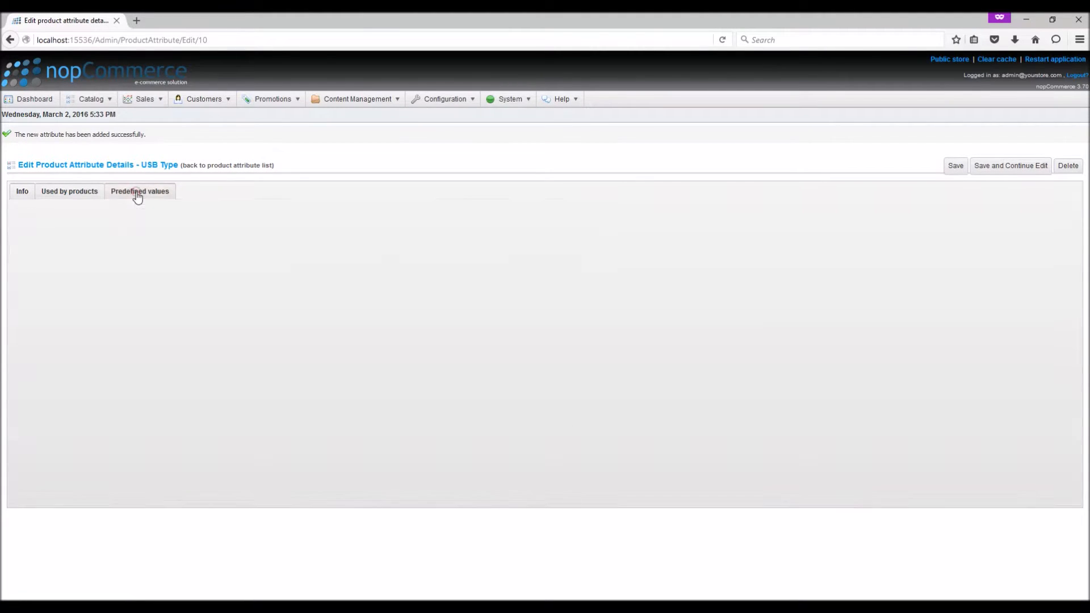
click(139, 191)
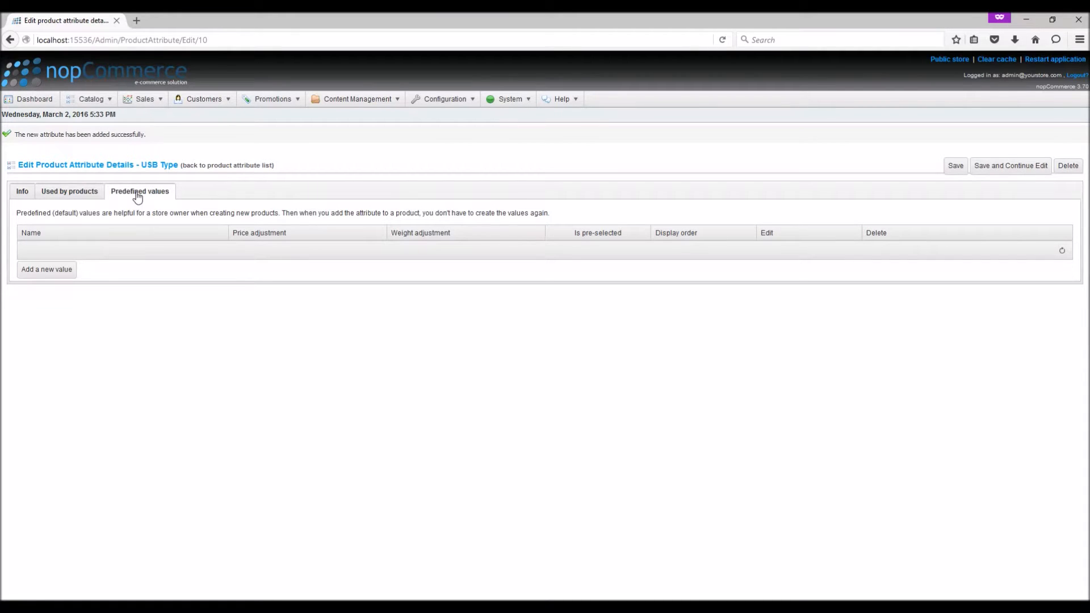
mouse_move(1007, 237)
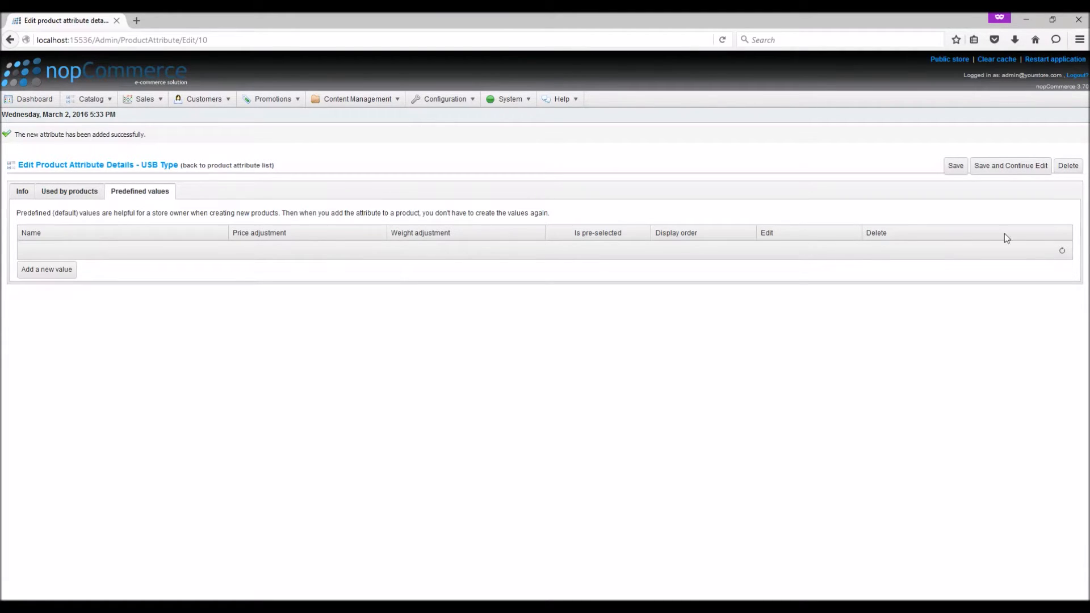
mouse_move(1086, 205)
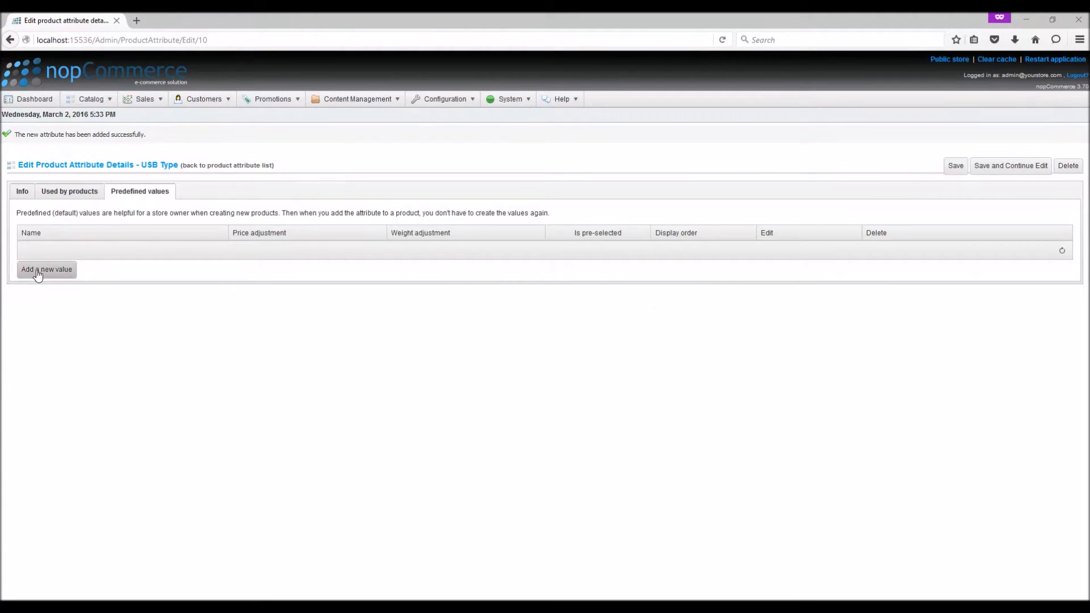
Step: Add the value 'USB 2.0', pre-selected with display order 1, and save it
click(46, 270)
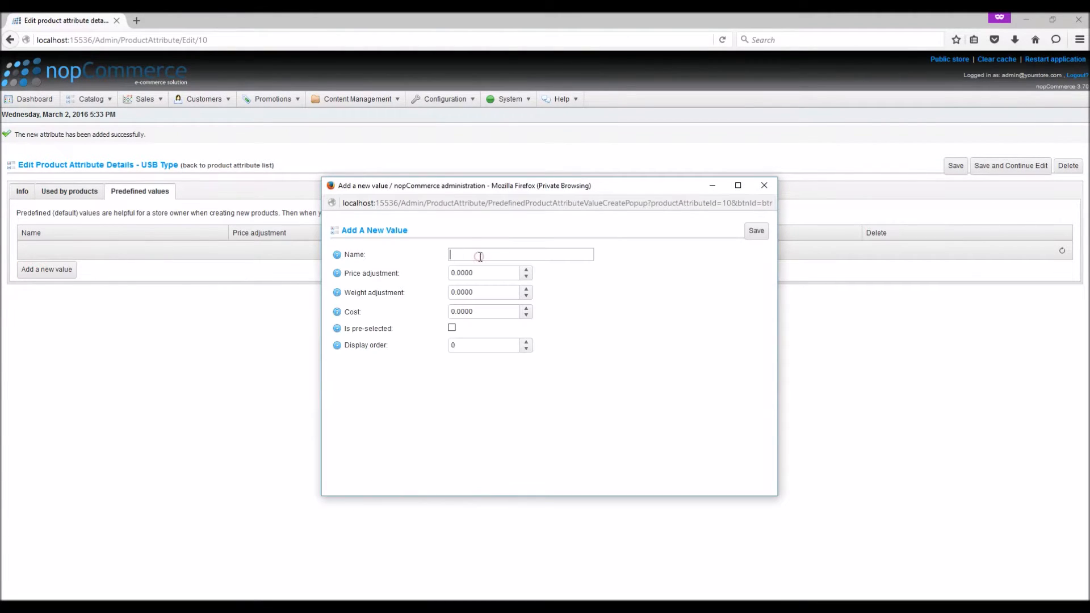
text(USB 2.0)
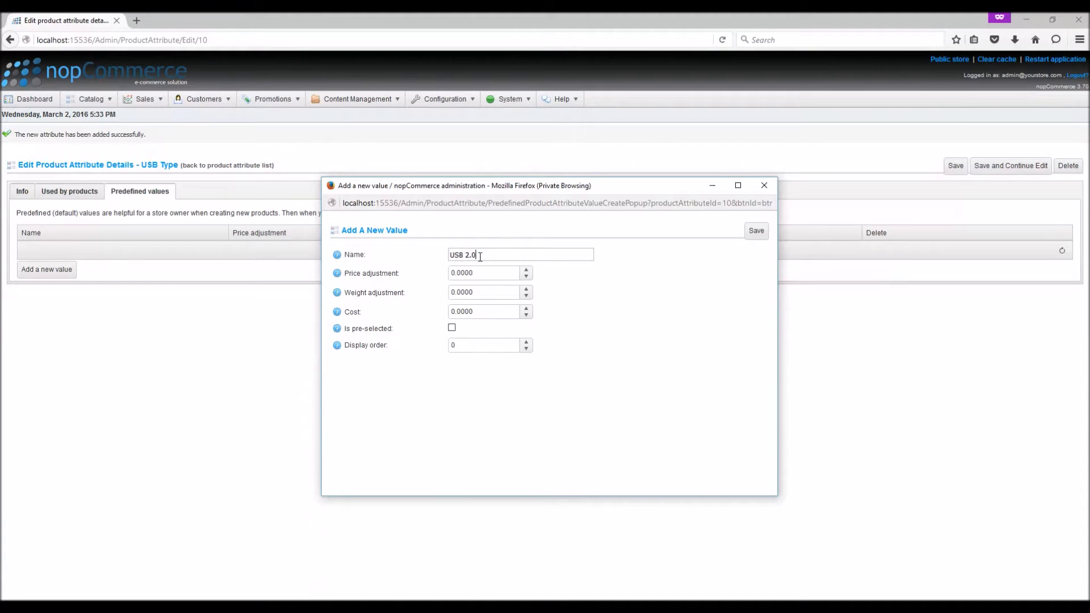
click(451, 328)
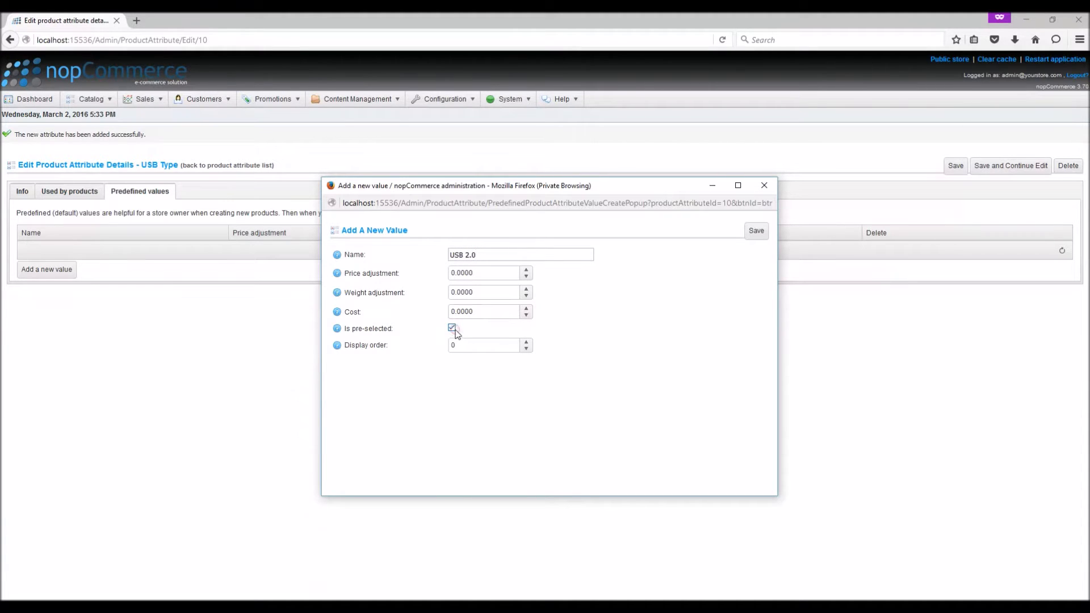
click(525, 342)
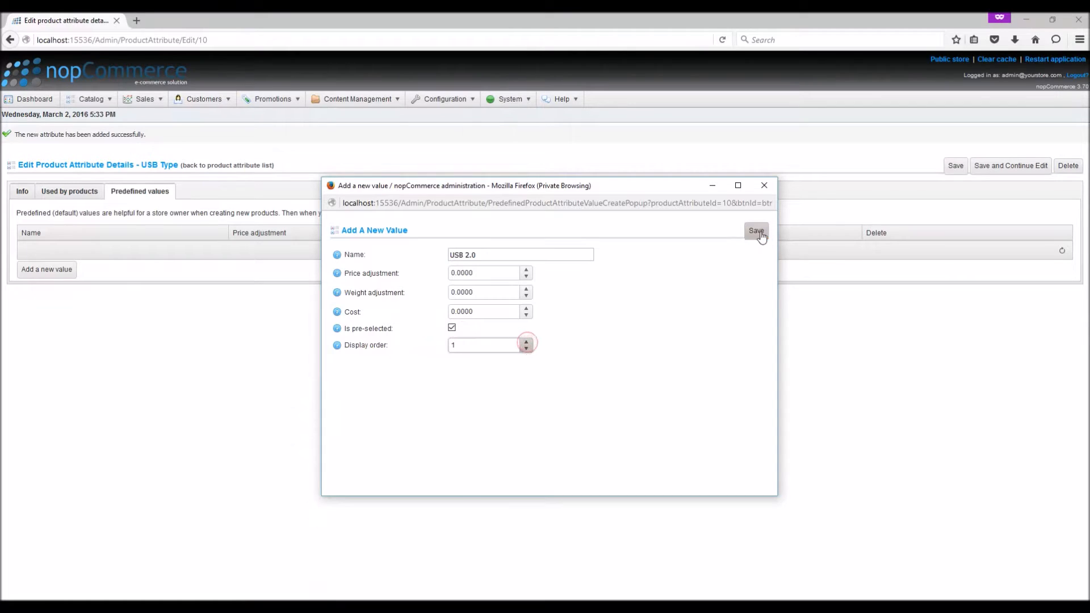
click(756, 230)
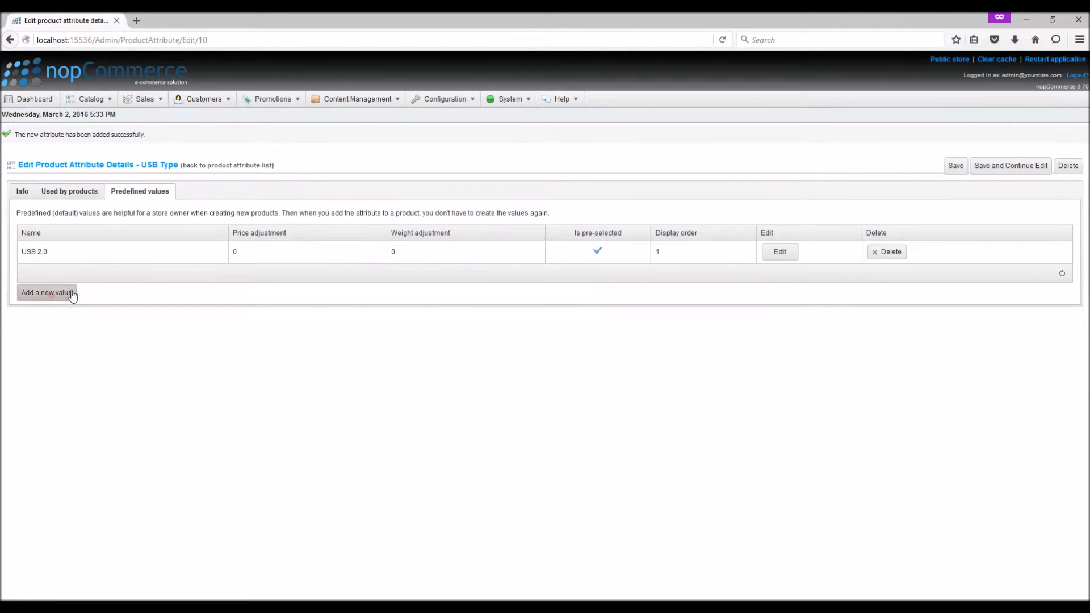
Step: Add the value 'USB 3.0' with price adjustment 10 and display order 2, then save the attribute
click(47, 293)
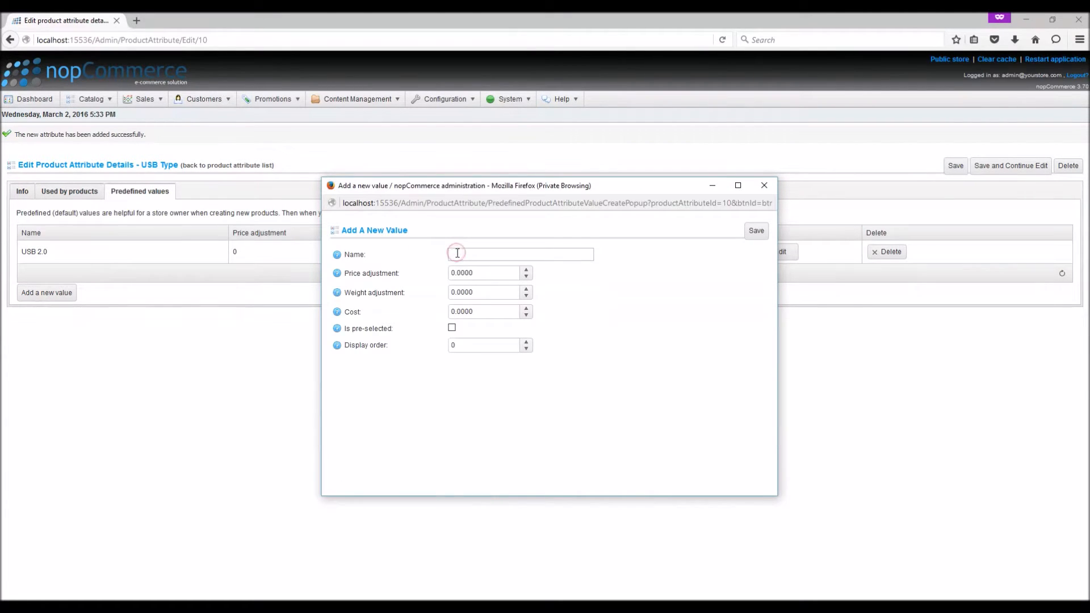
text(USB 3.9)
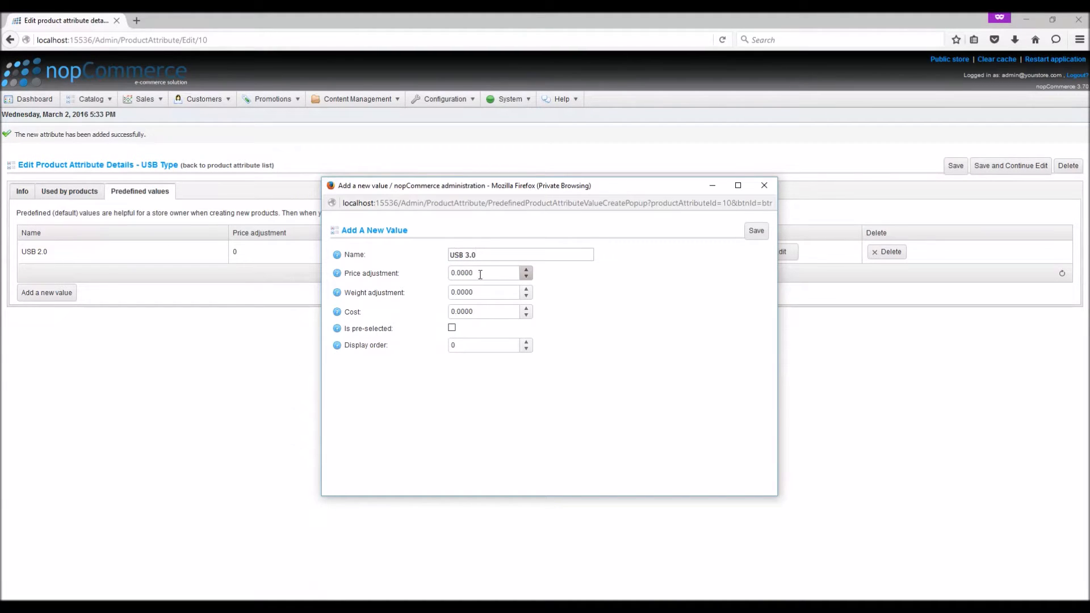
text(10)
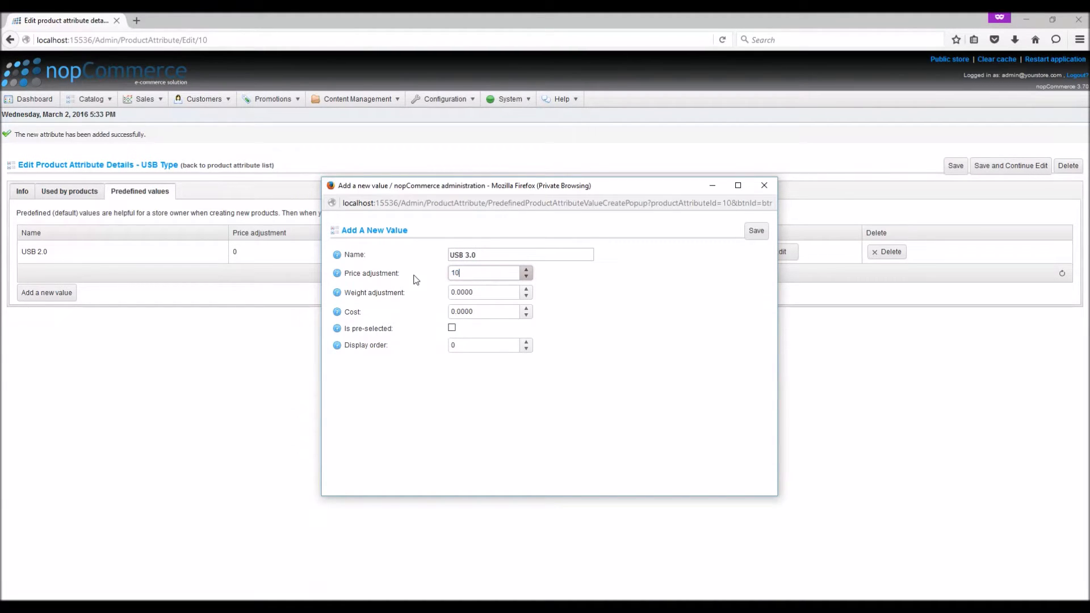
click(525, 341)
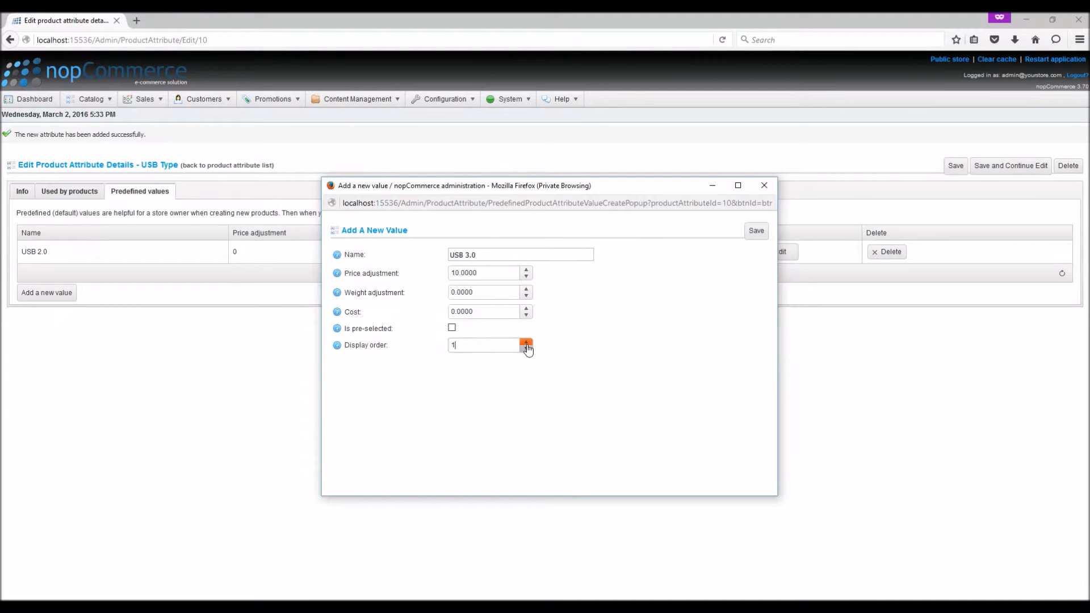
click(757, 231)
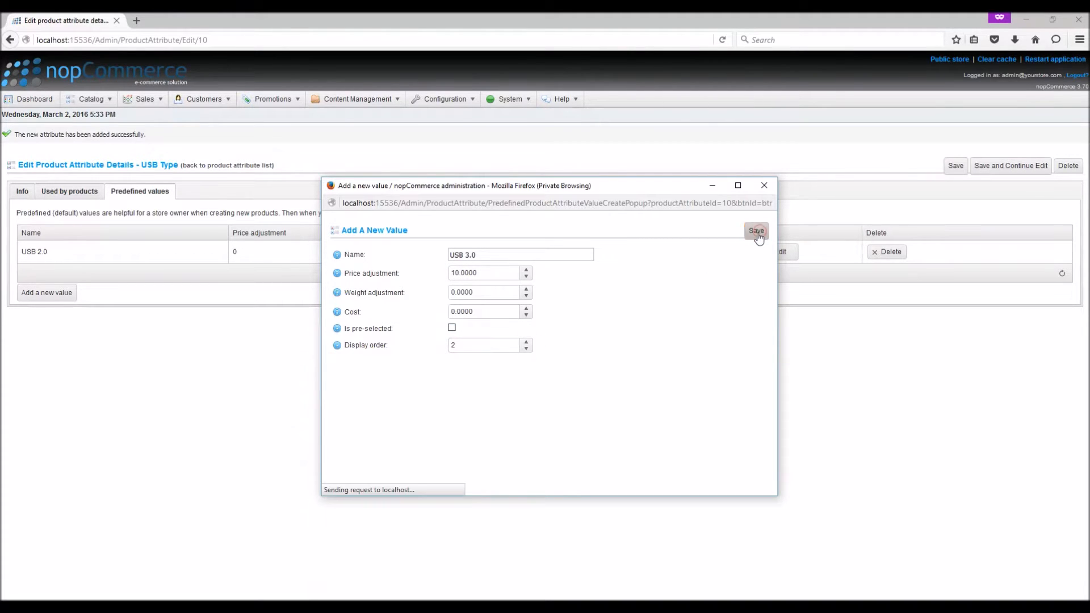
click(756, 231)
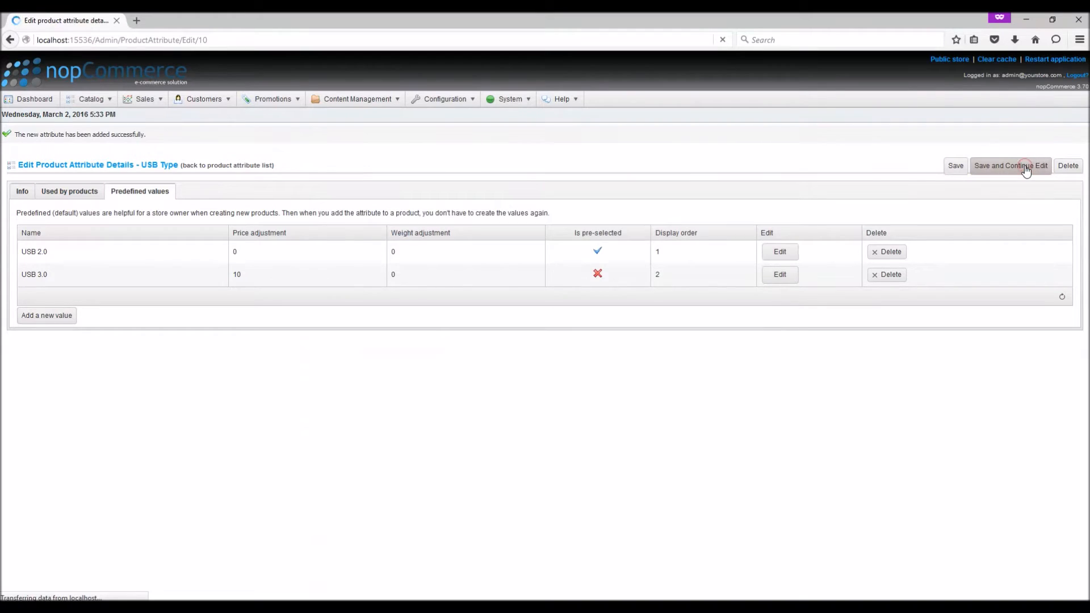
click(1010, 165)
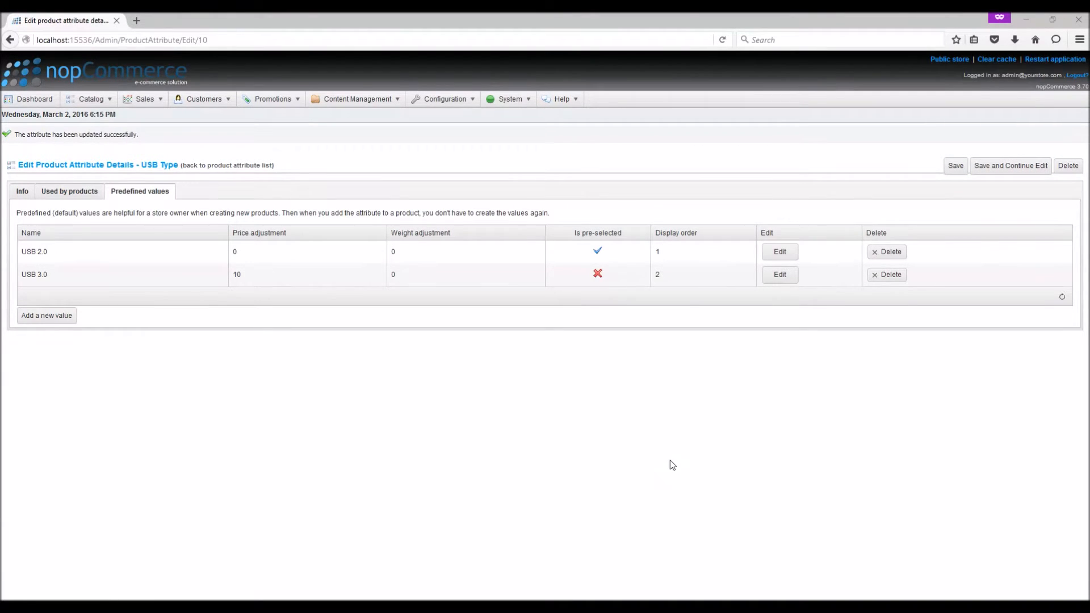
Step: From Catalog > Products, locate Apple MacBook Pro 13-inch and edit it
click(93, 99)
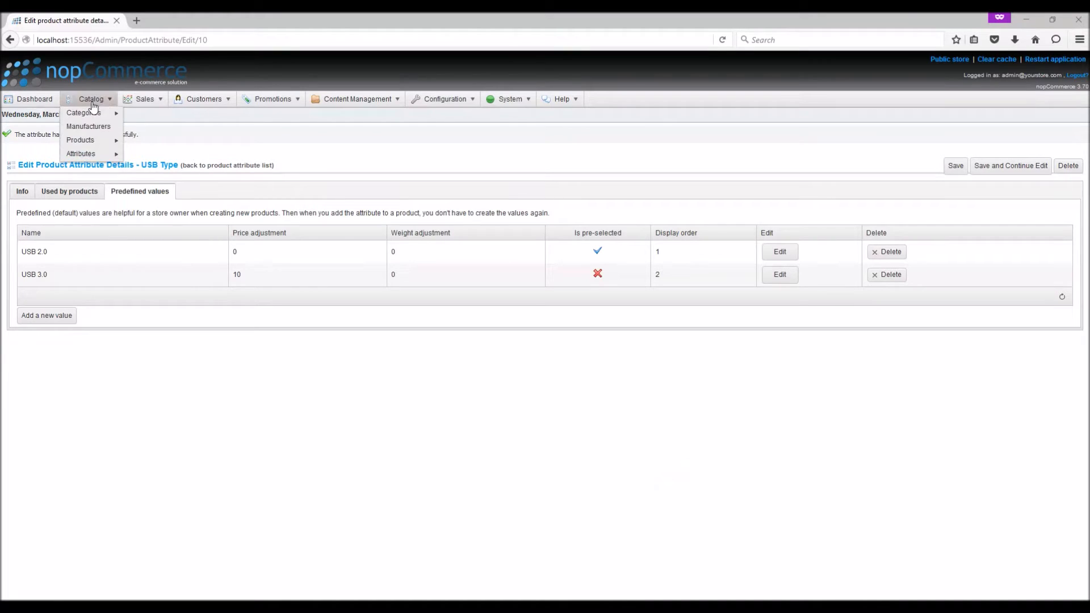
mouse_move(80, 140)
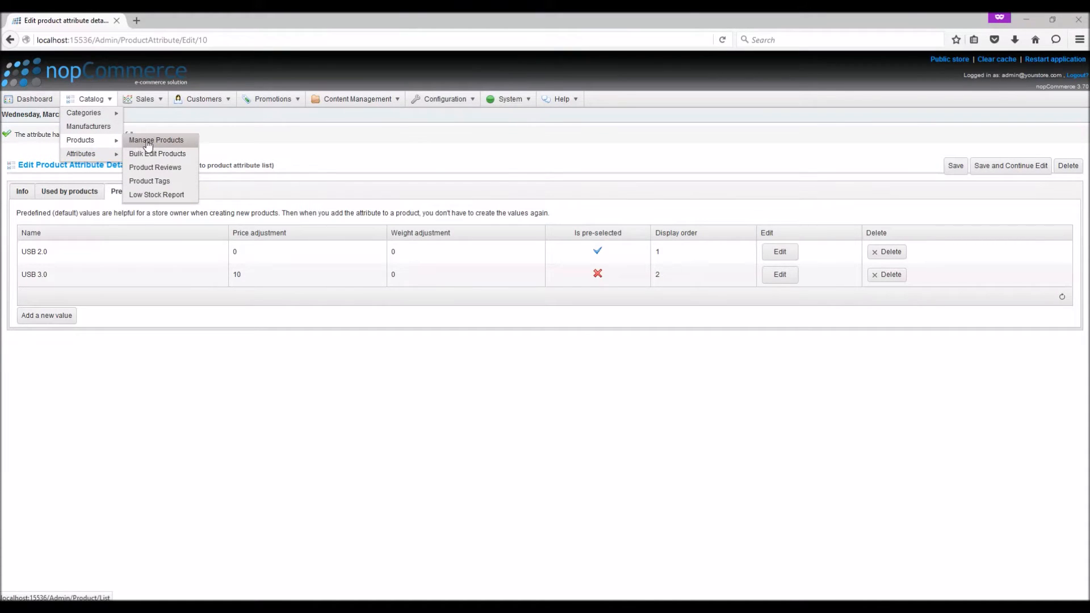
click(156, 140)
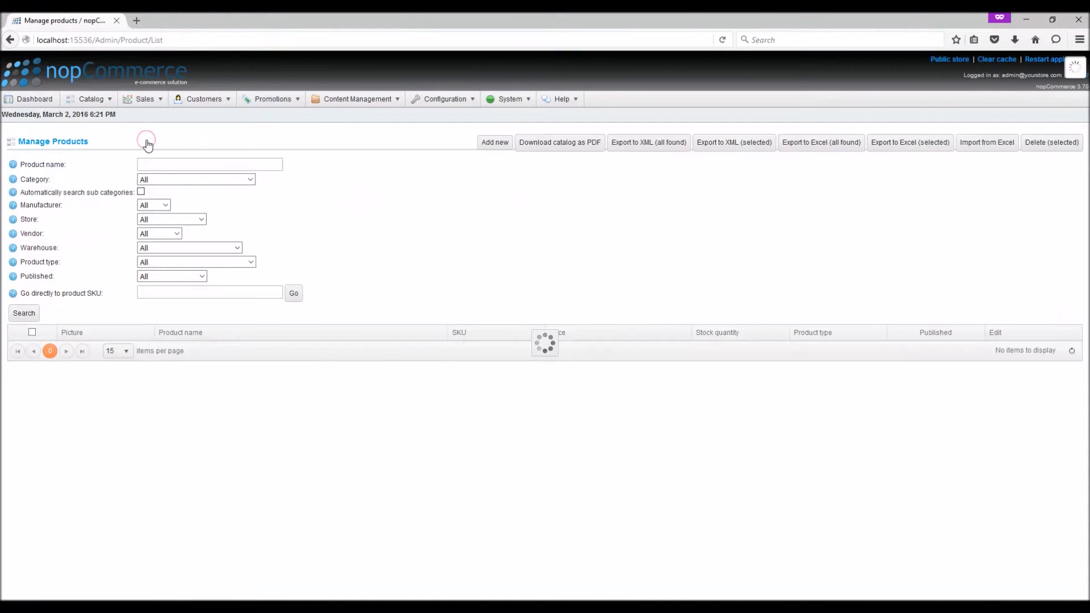
click(24, 313)
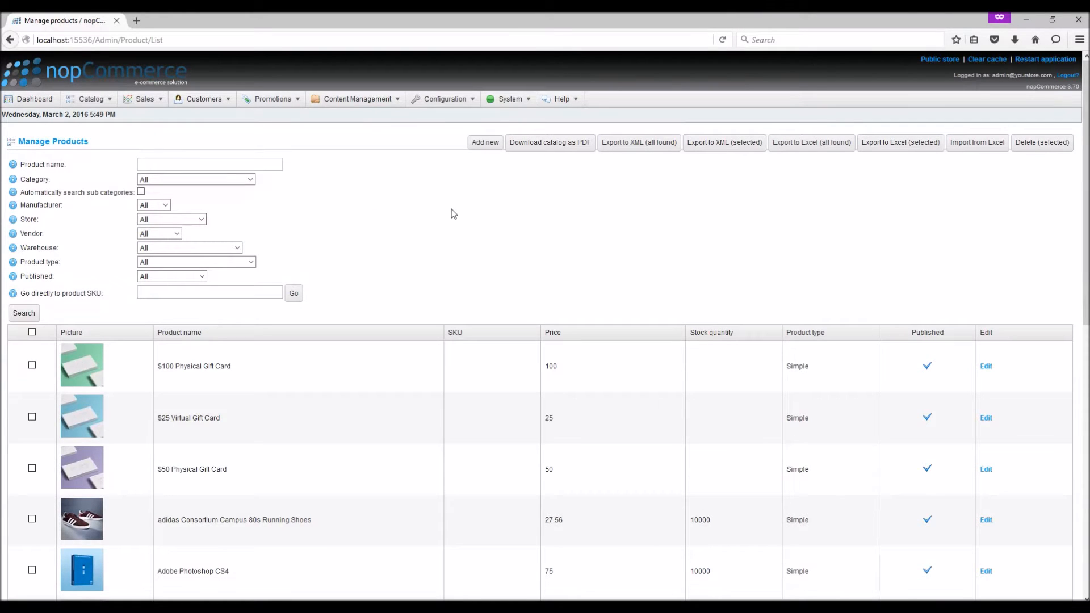
scroll(down, 3)
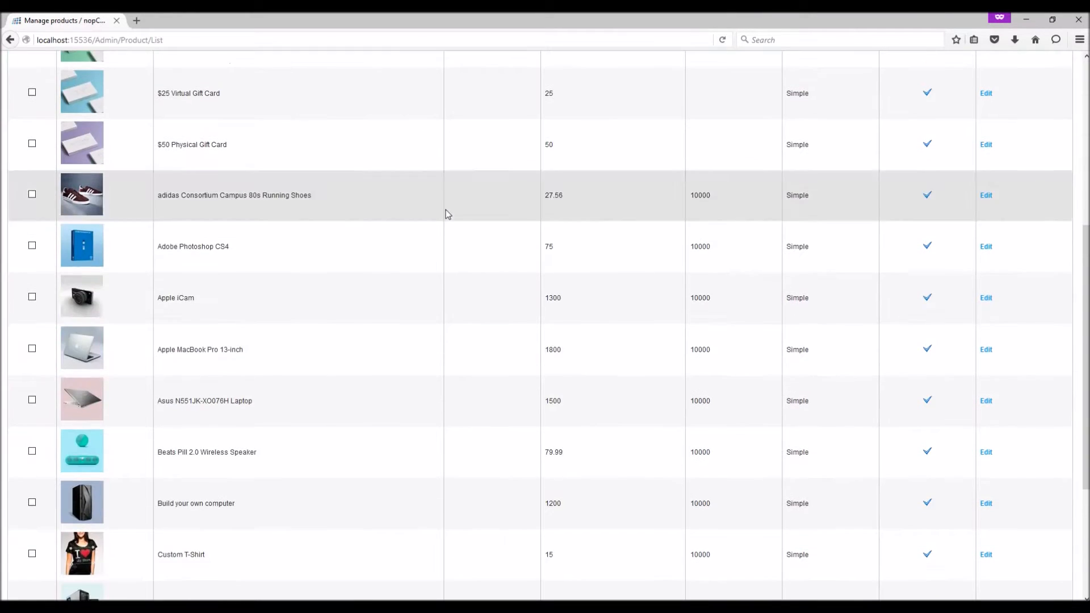
double_click(200, 349)
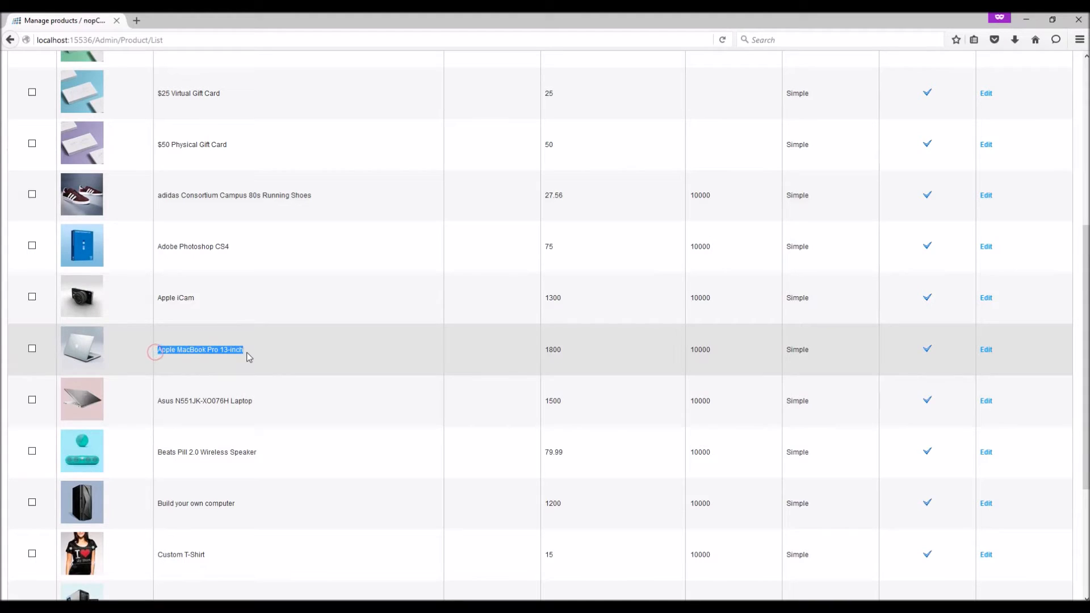
click(986, 349)
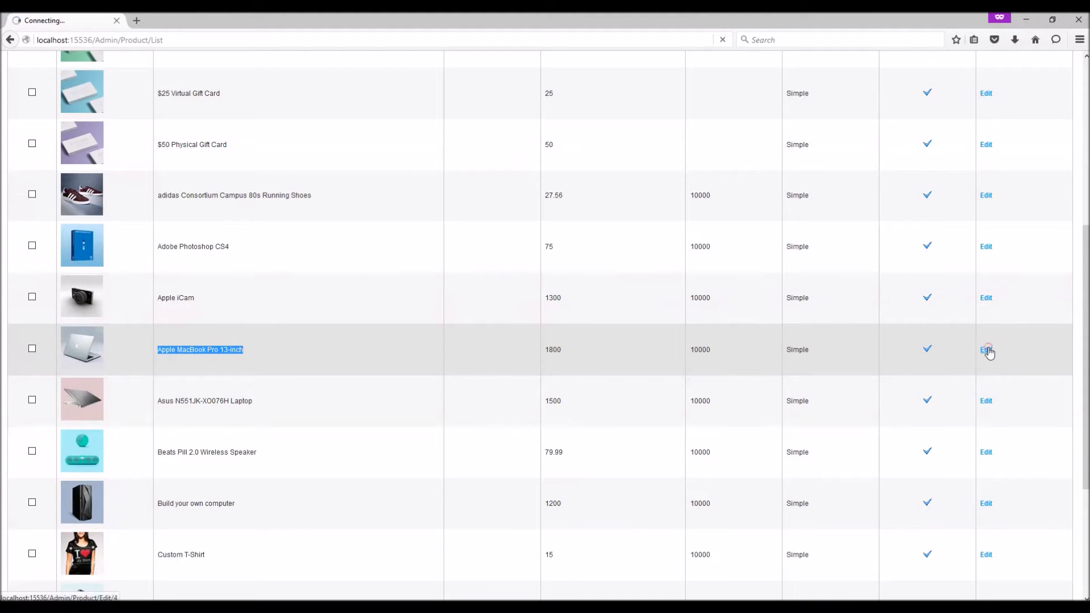
click(987, 349)
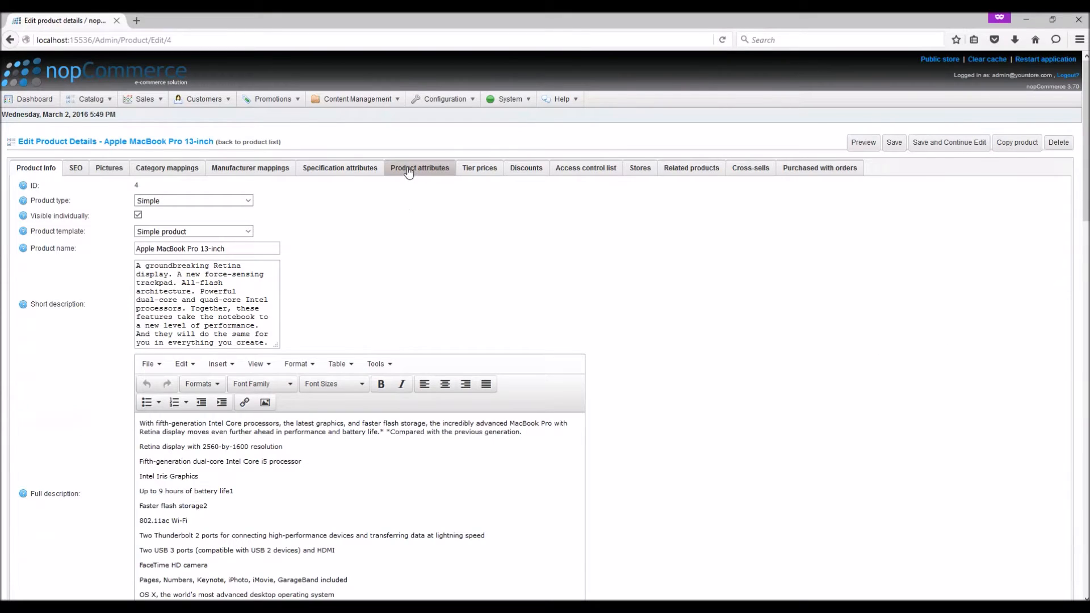
Step: On the product's attributes, add a new row with attribute USB Type marked Is Required
click(420, 168)
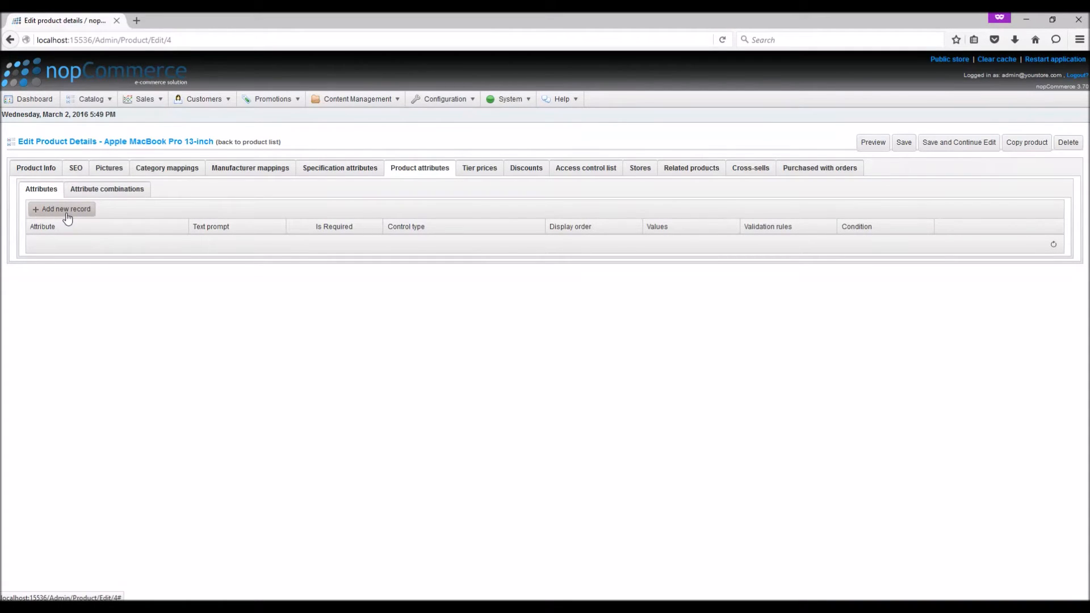
click(61, 209)
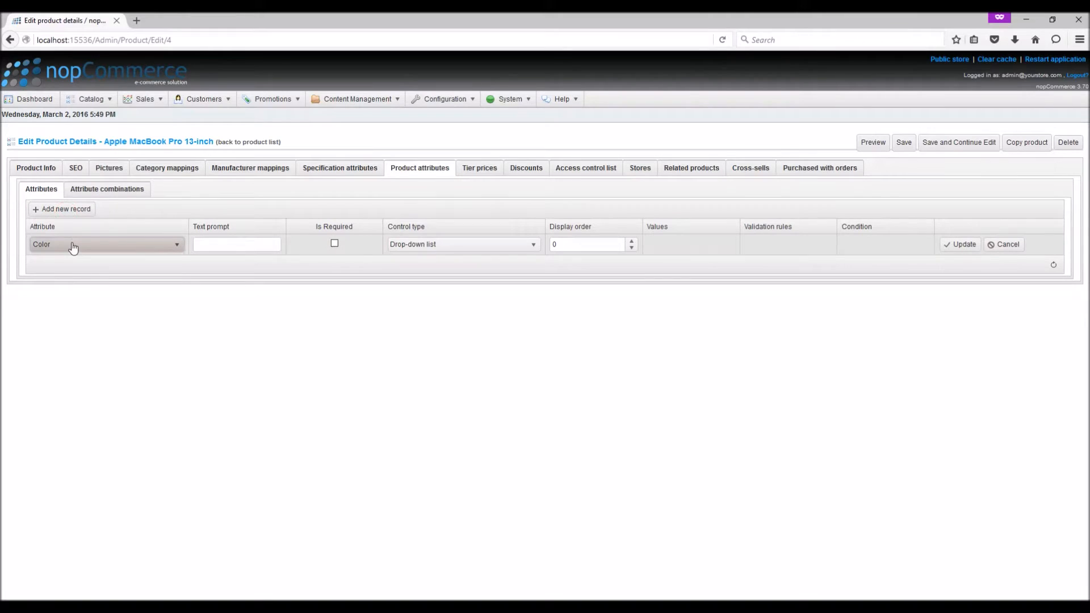
click(107, 244)
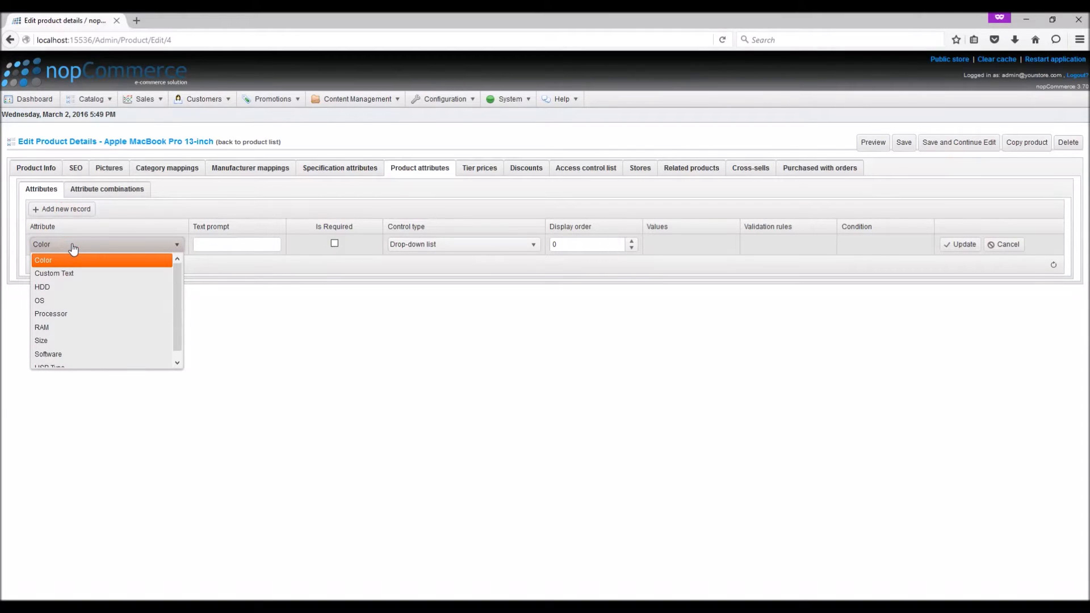
click(50, 366)
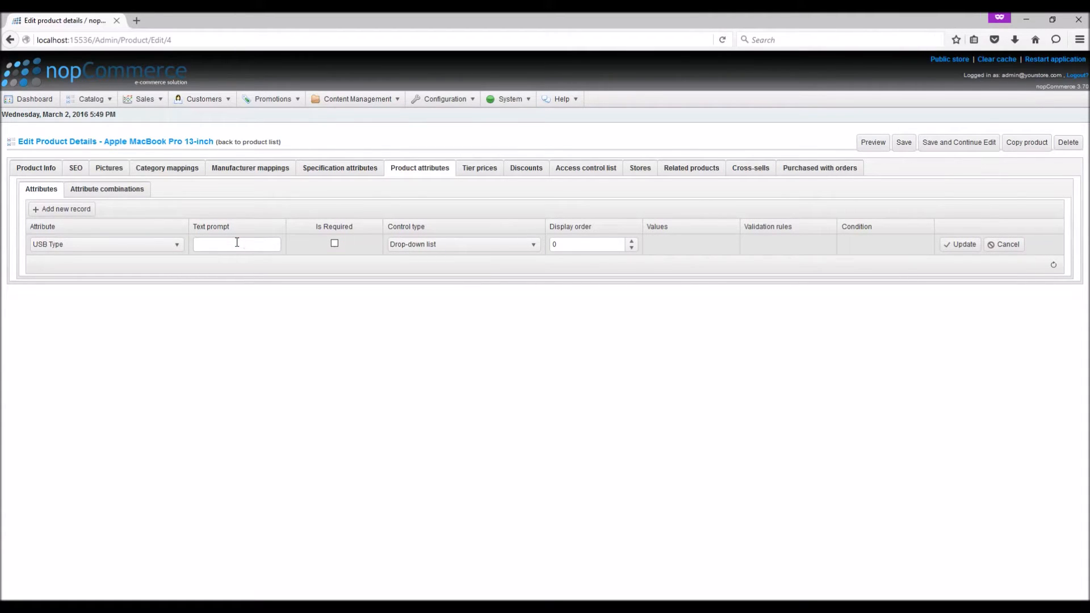
click(236, 244)
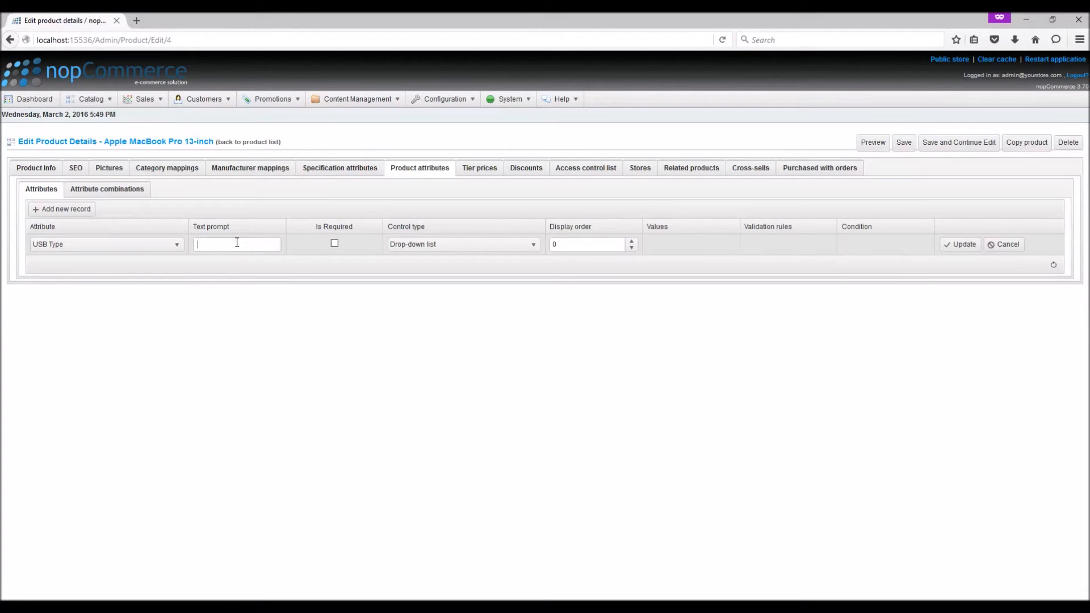
click(333, 242)
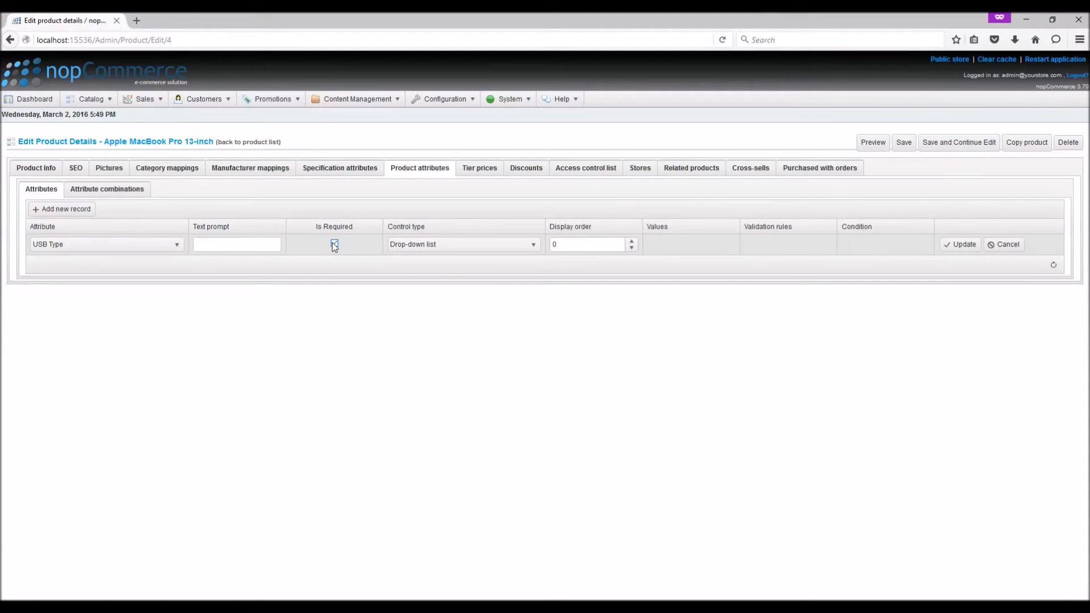
click(334, 244)
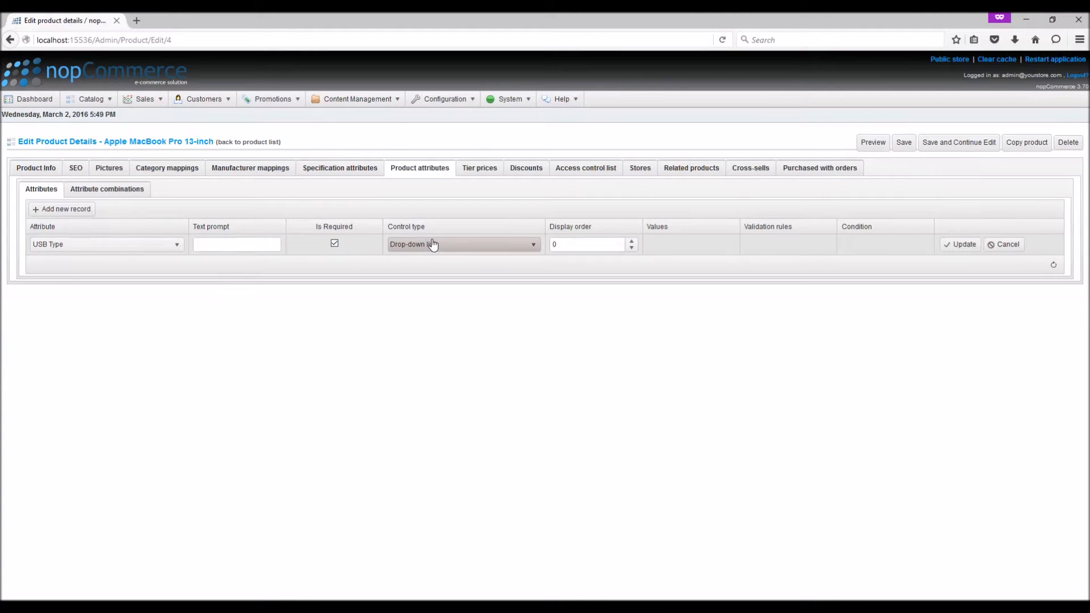
click(464, 244)
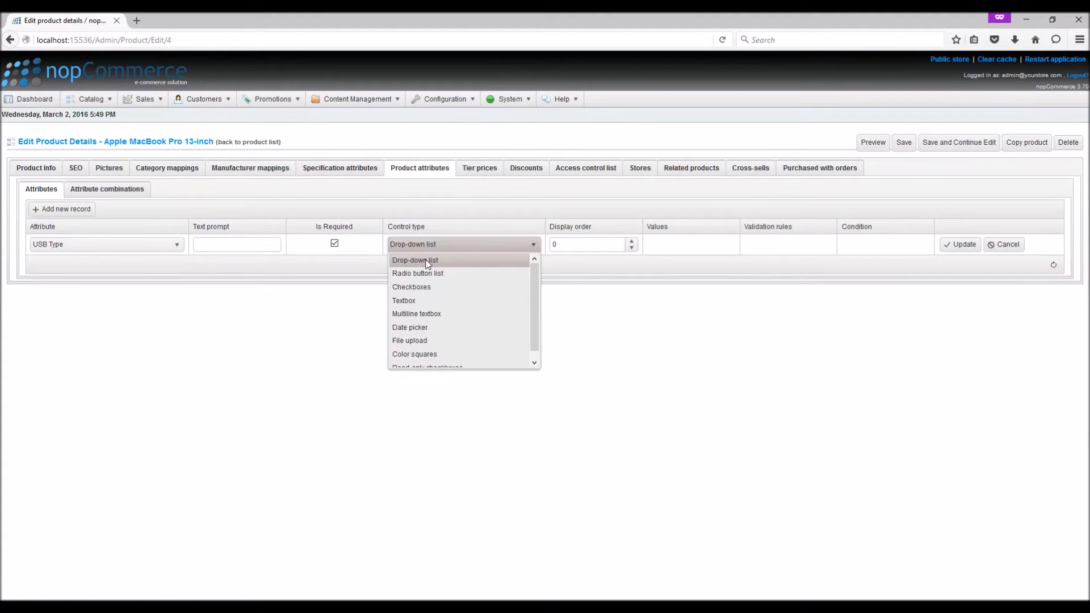
mouse_move(422, 276)
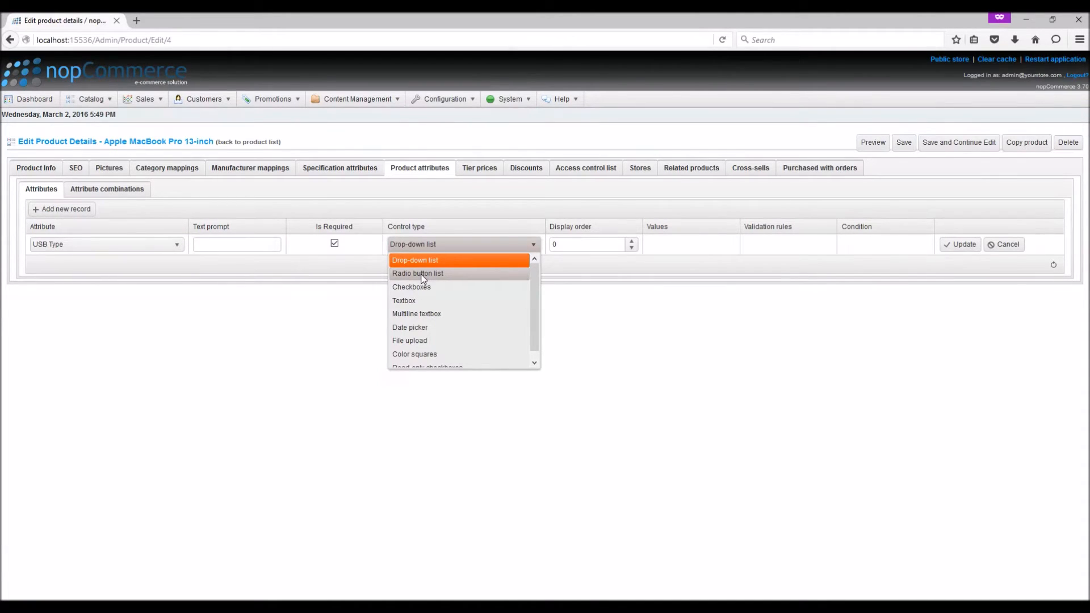
mouse_move(422, 296)
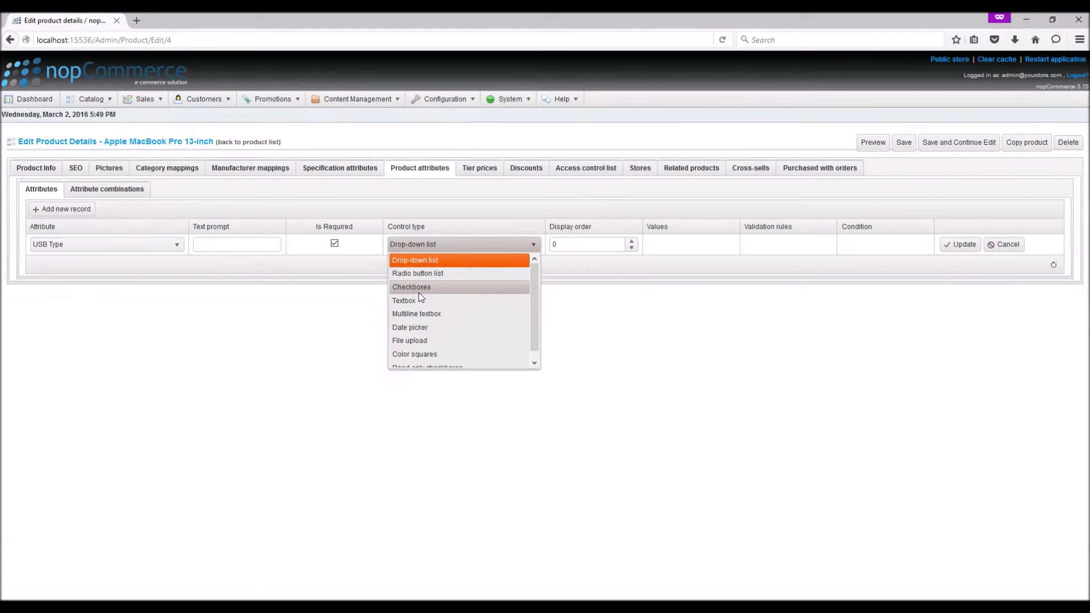
mouse_move(416, 304)
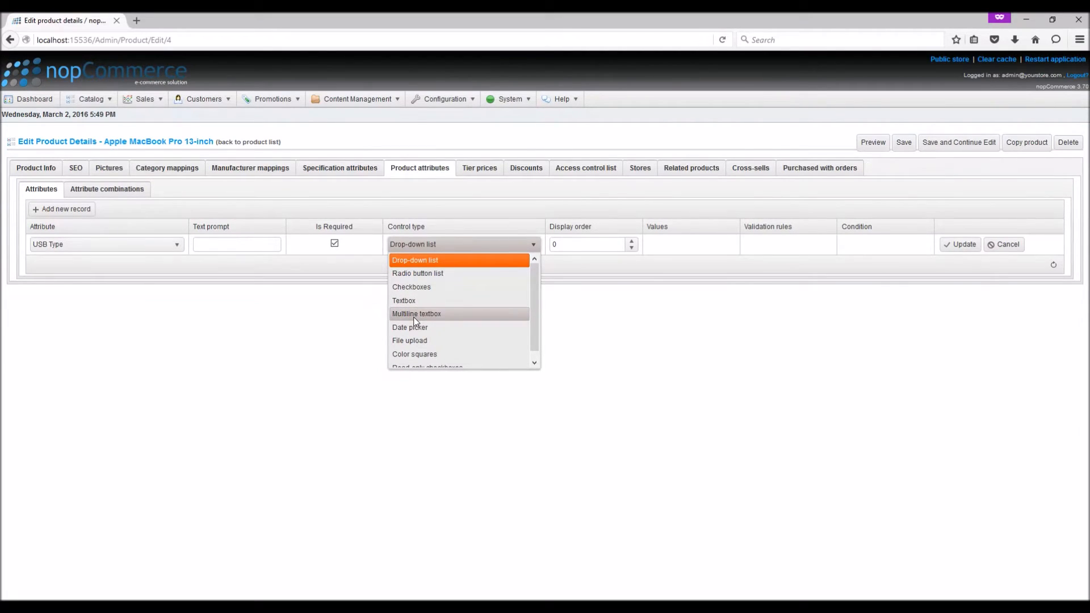
mouse_move(416, 330)
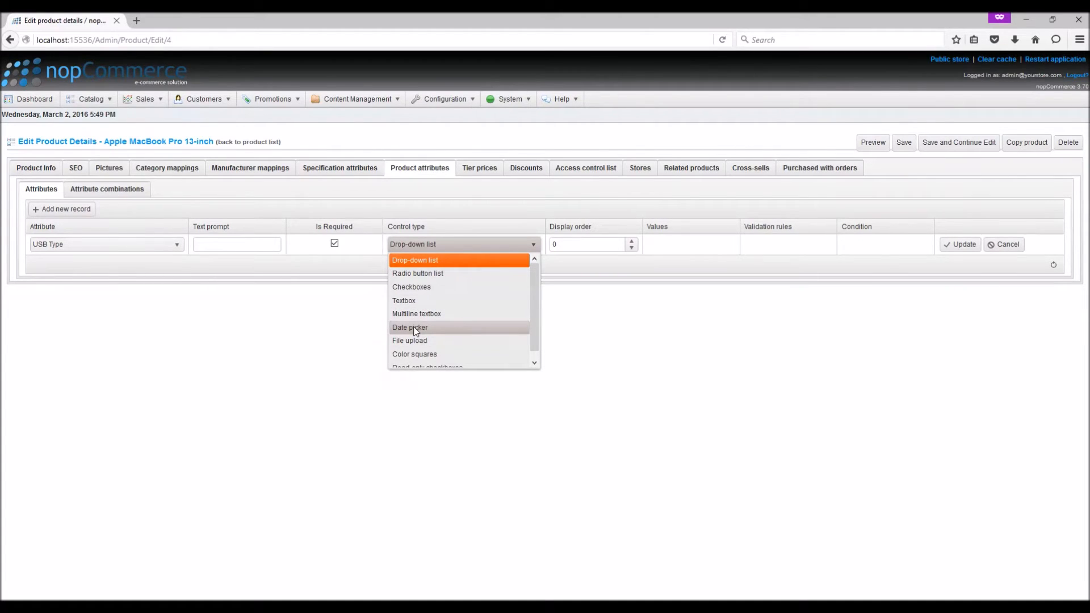
mouse_move(417, 342)
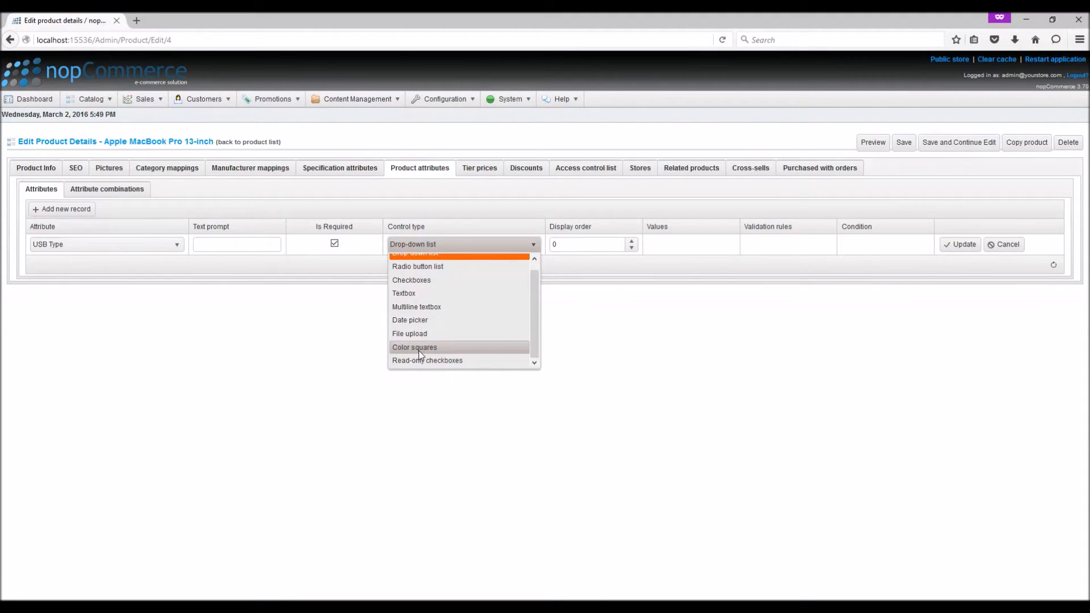
mouse_move(418, 364)
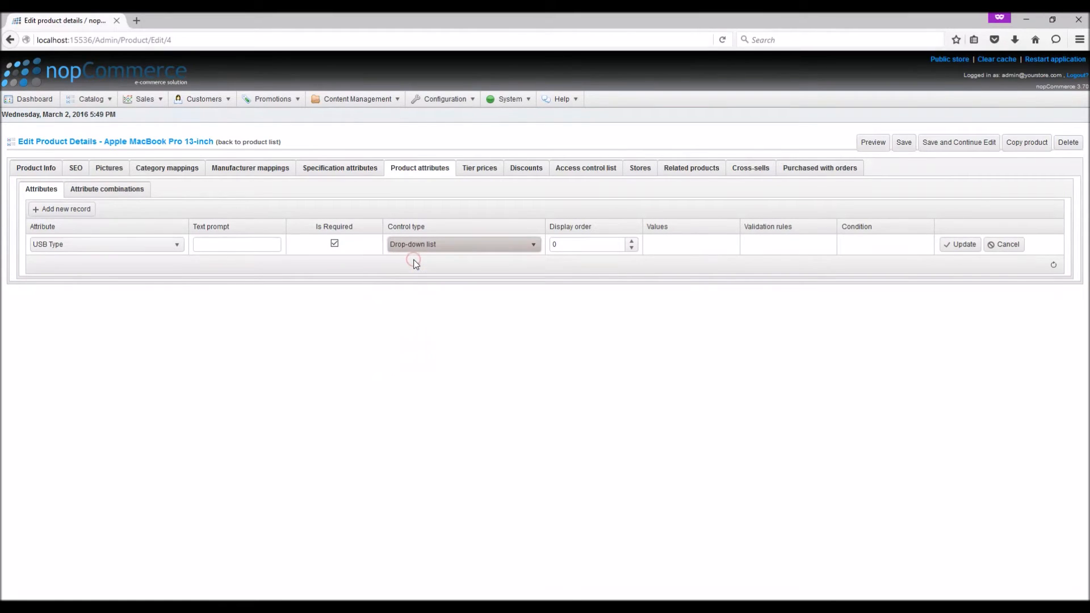
mouse_move(527, 298)
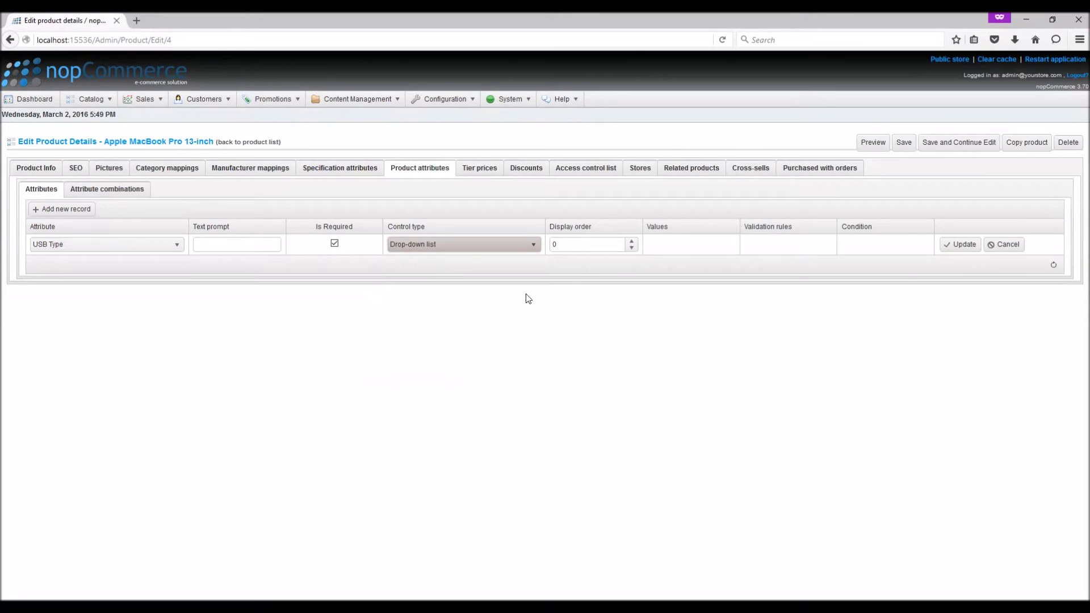
mouse_move(602, 286)
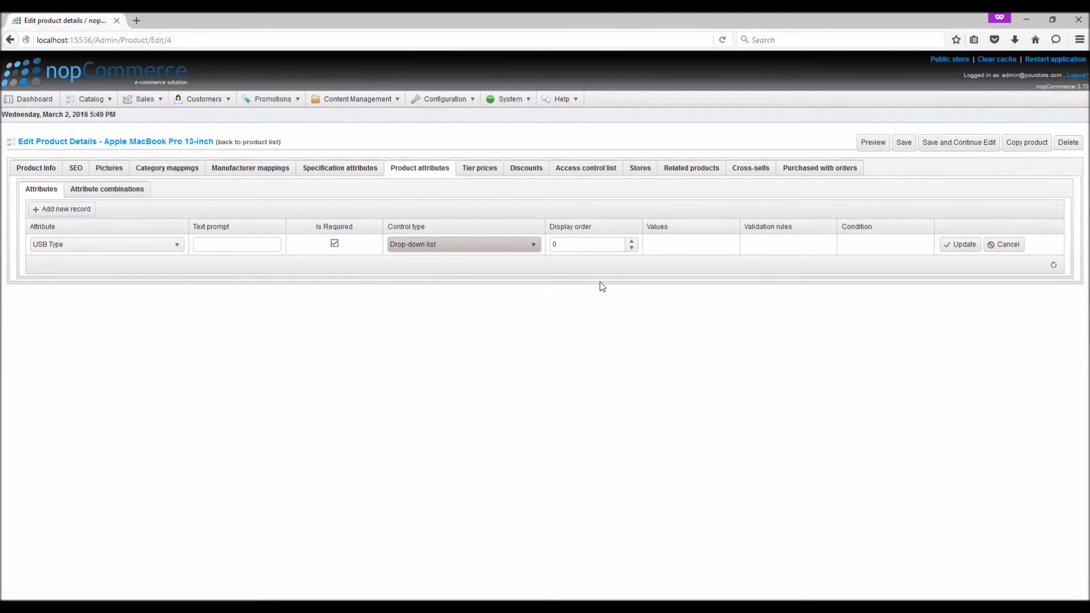
mouse_move(704, 310)
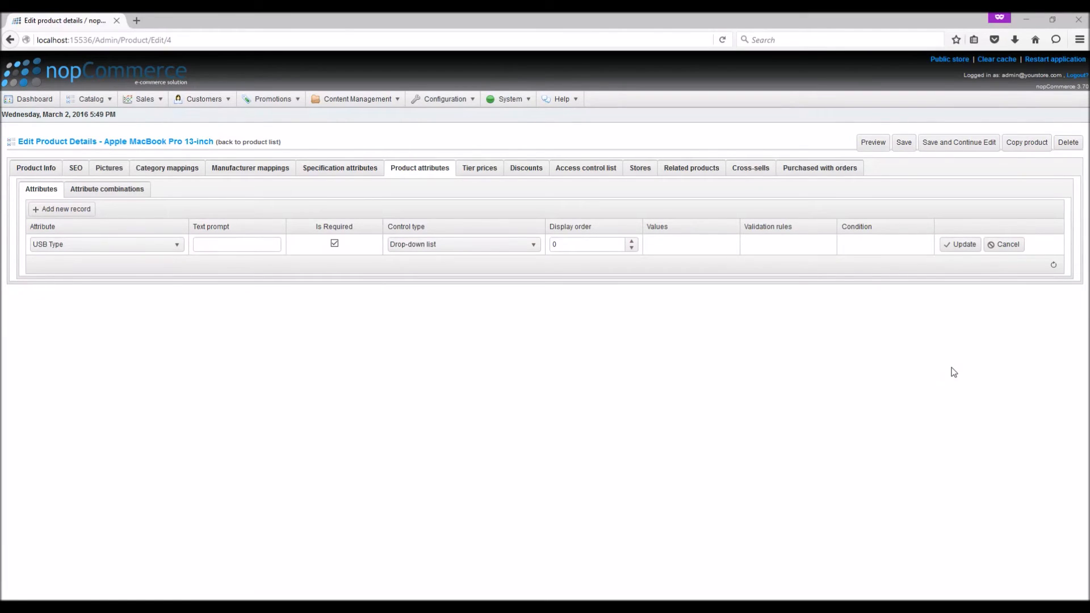
mouse_move(922, 311)
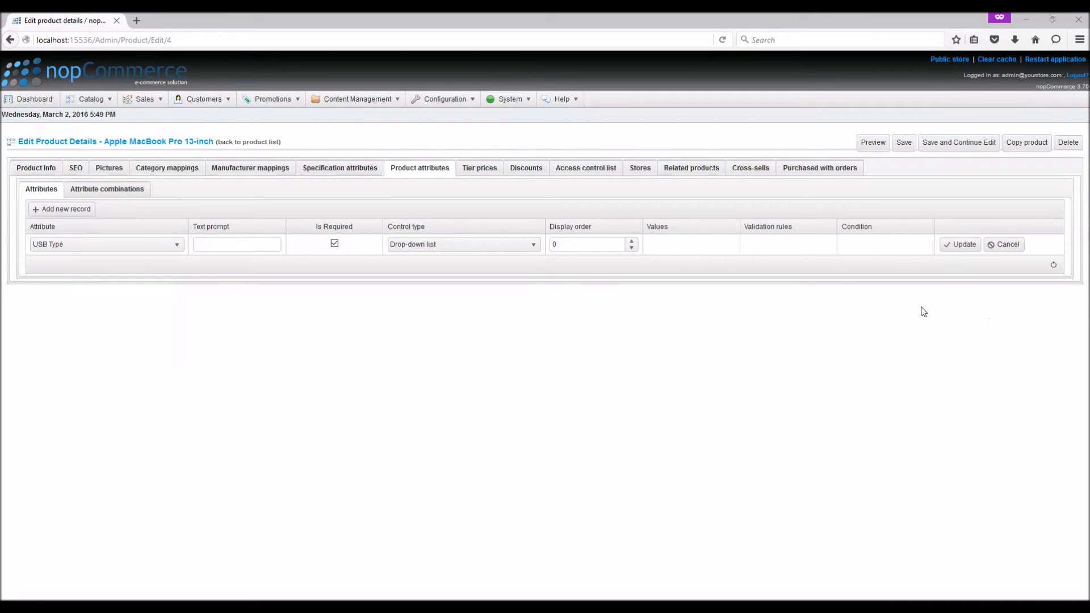
mouse_move(906, 347)
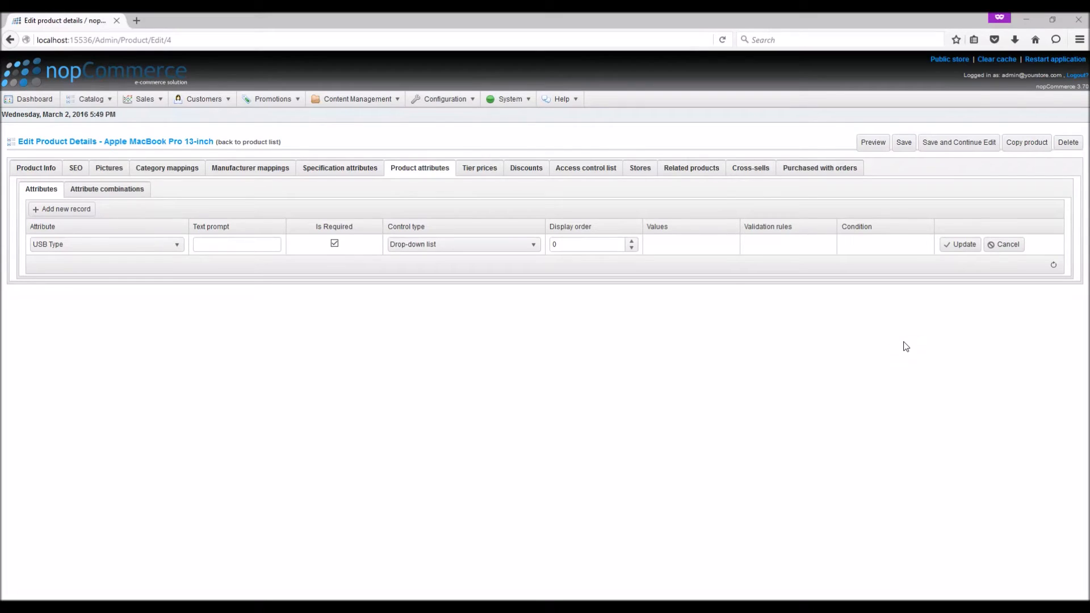
mouse_move(886, 369)
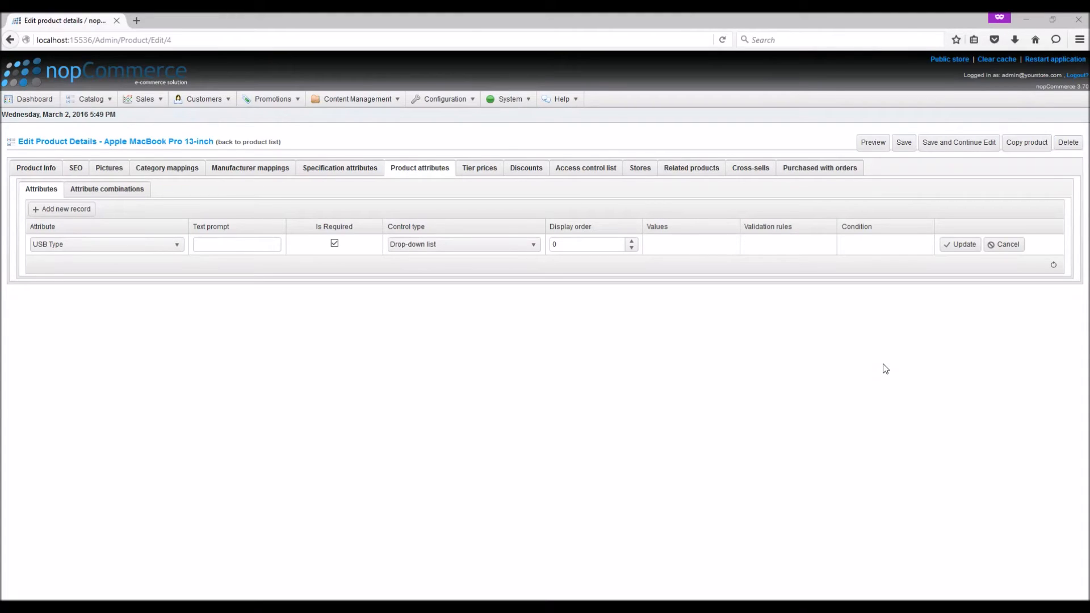
mouse_move(940, 262)
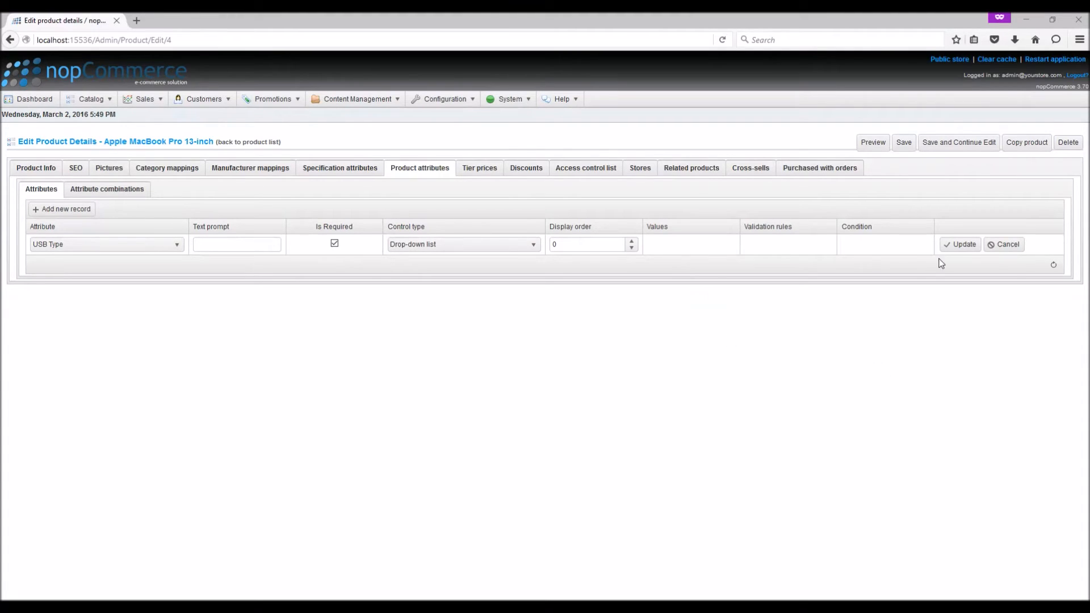
Step: Set the USB Type row's display order to 1 and update the row
click(632, 240)
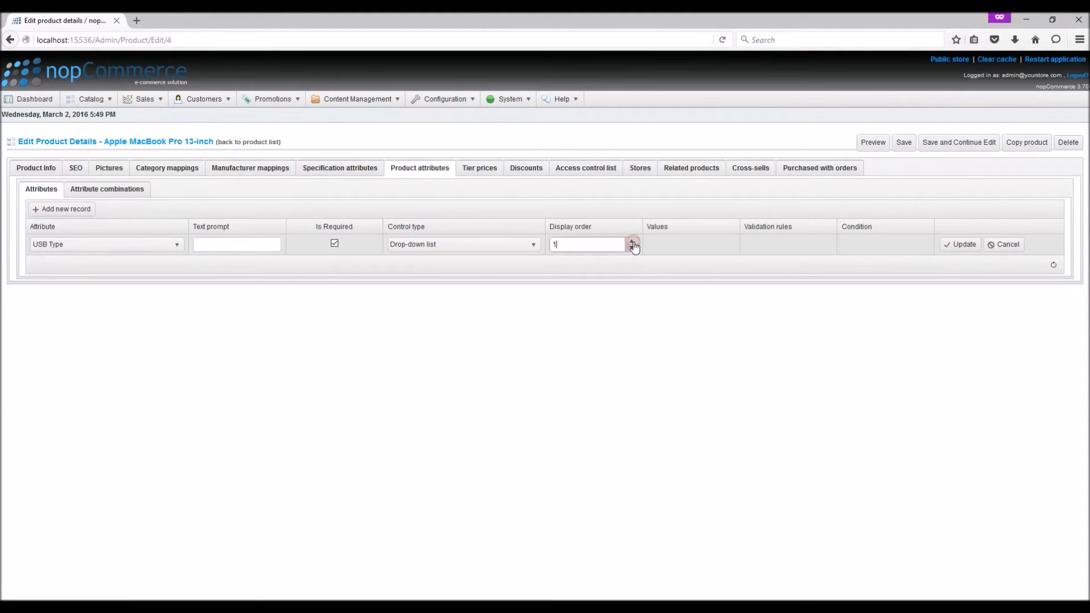
click(960, 245)
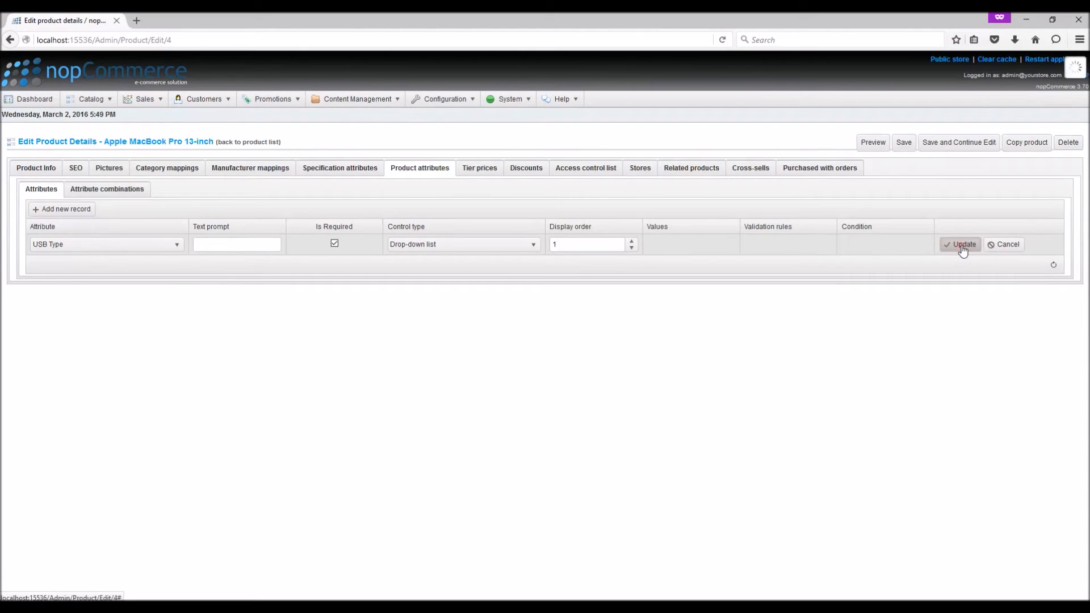
click(961, 244)
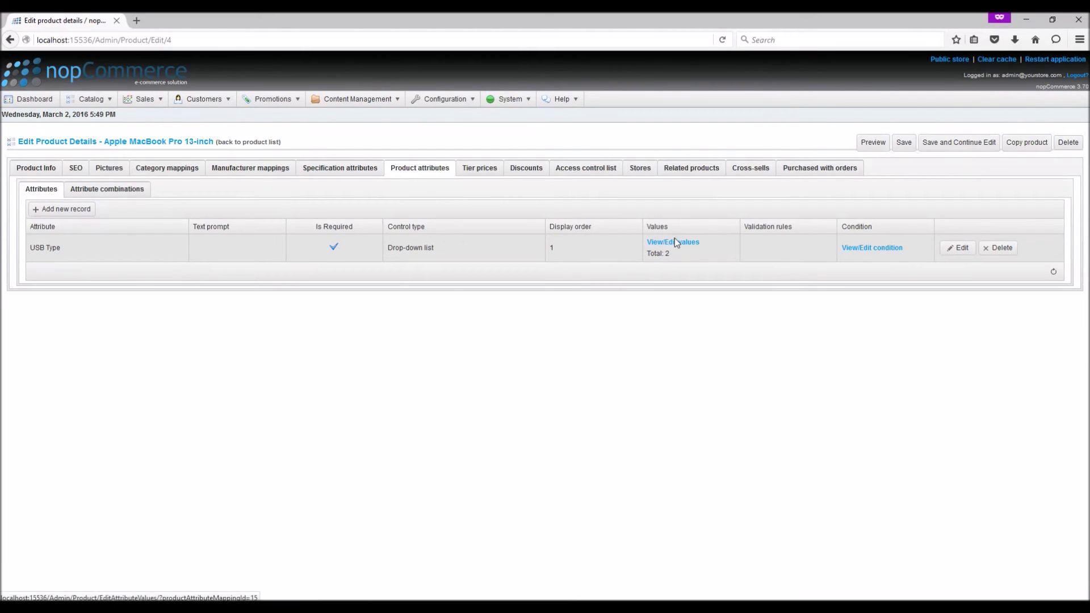
mouse_move(673, 247)
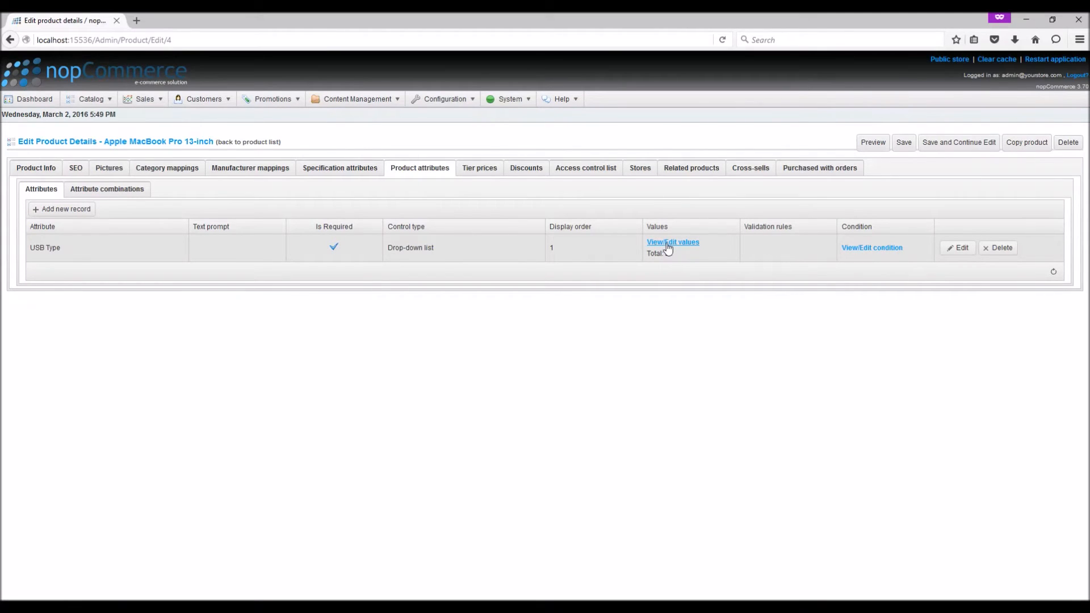
mouse_move(667, 245)
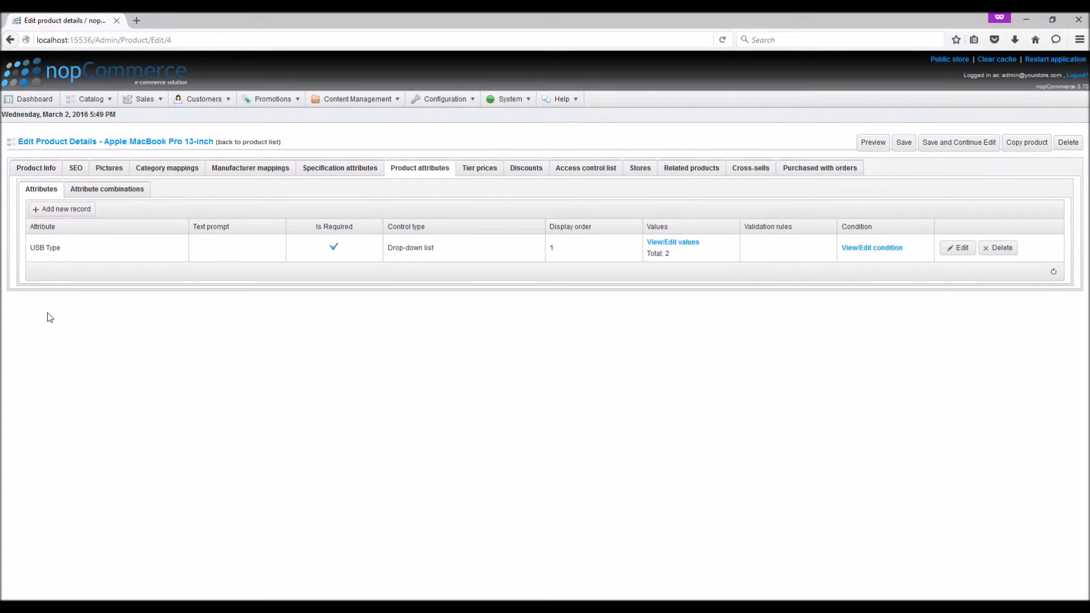
Step: Add an optional Color attribute row with control type Checkboxes, update it, and view its values
click(61, 209)
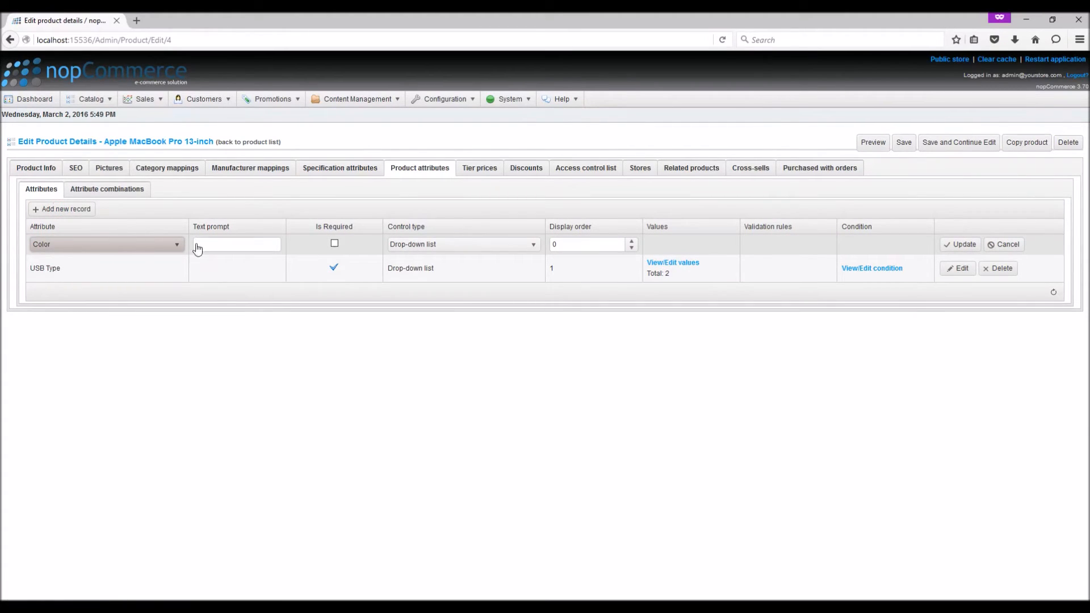
click(479, 244)
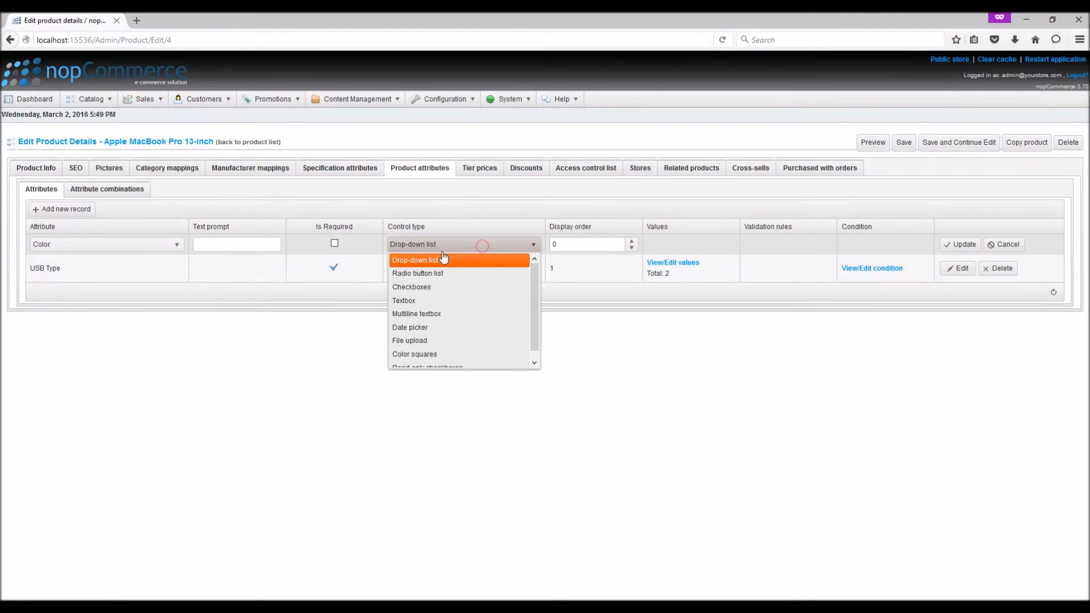
click(412, 287)
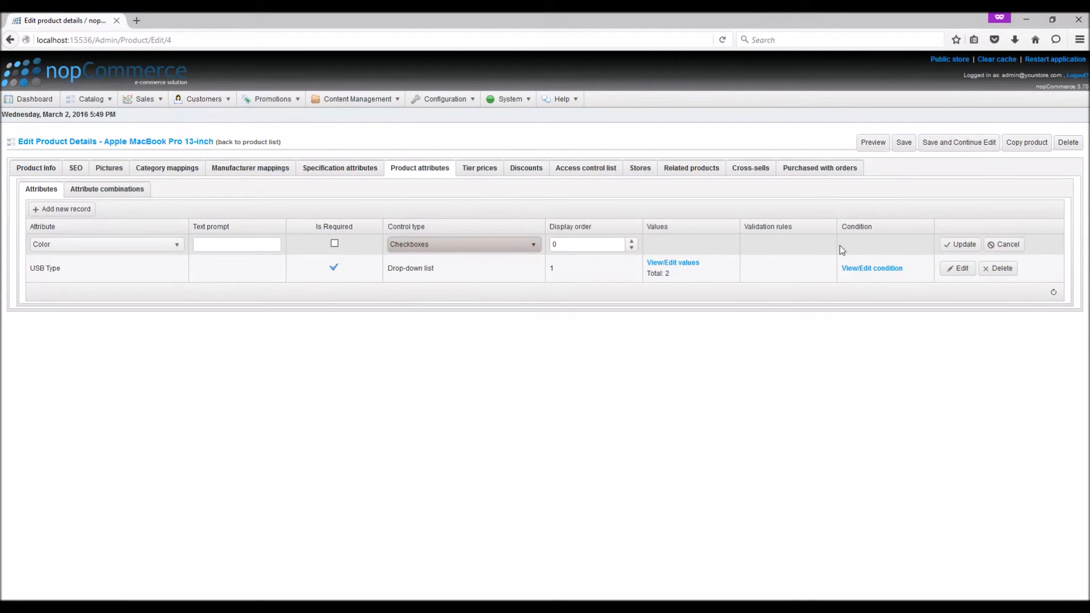
click(960, 244)
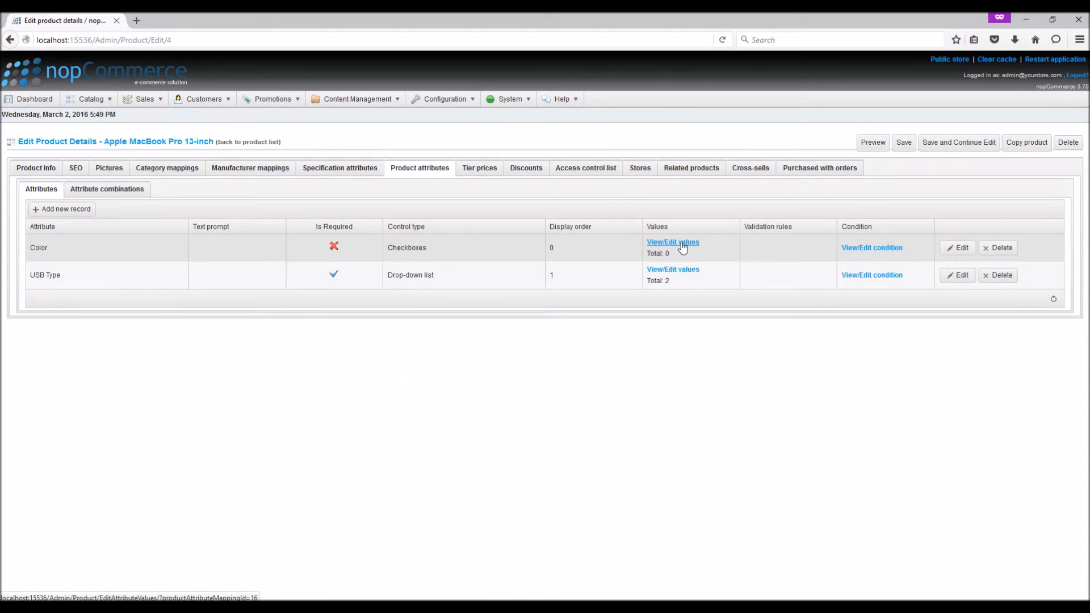
click(673, 242)
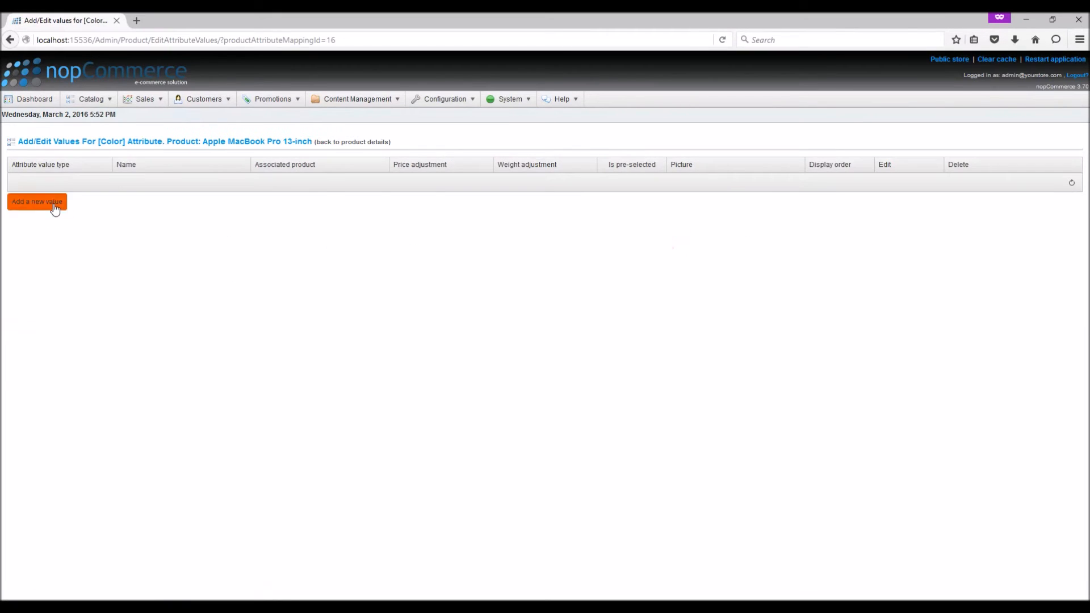
Step: Add the Color value Red with display order 1
click(37, 202)
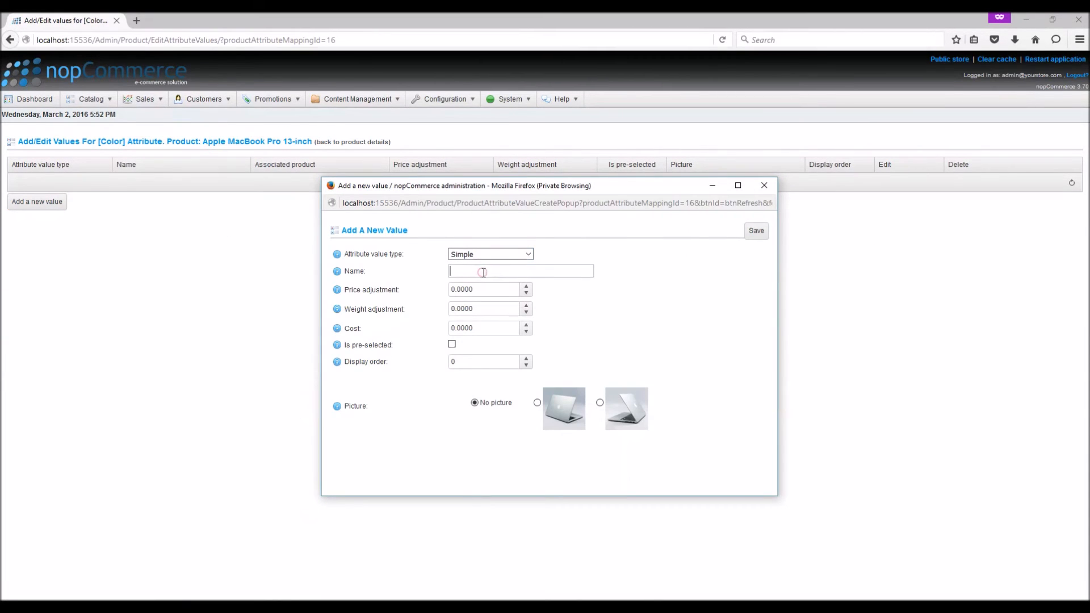
text(Red)
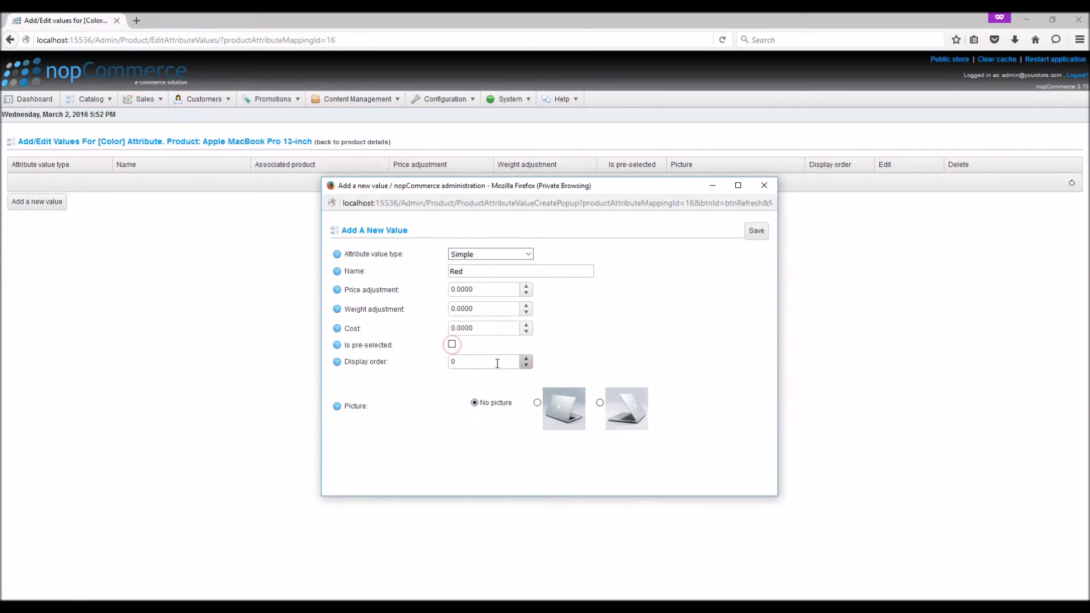
click(756, 230)
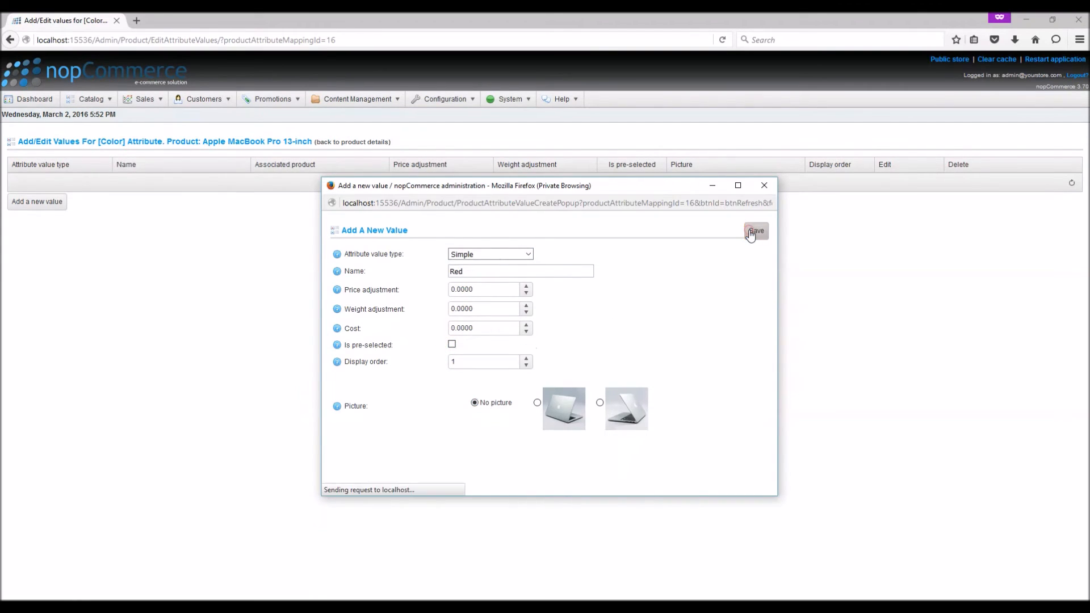
click(756, 231)
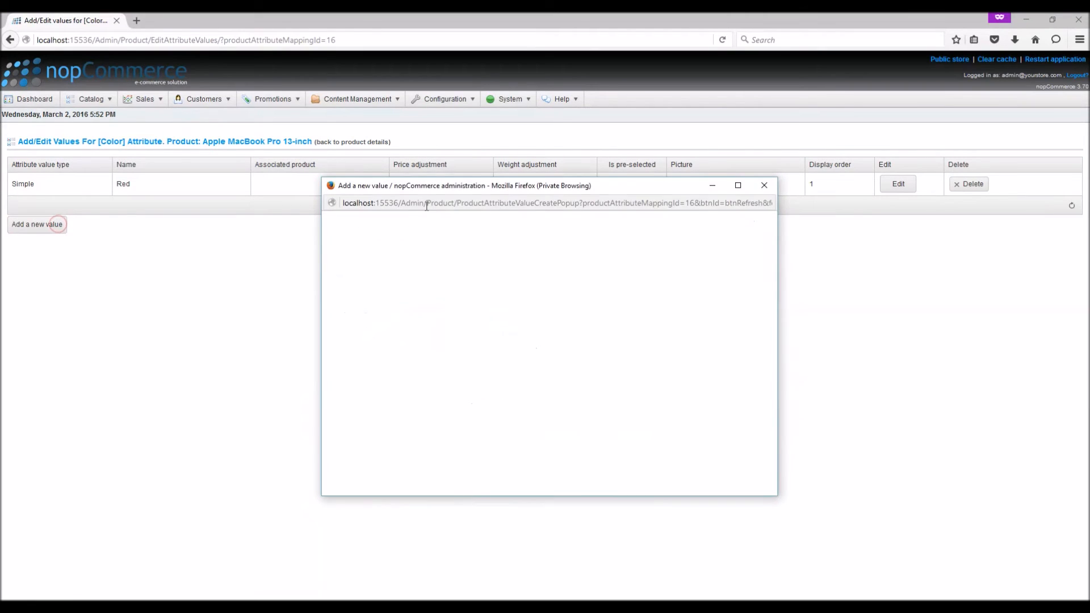
Step: Add the Color value Blue with display order 2
text(Blue)
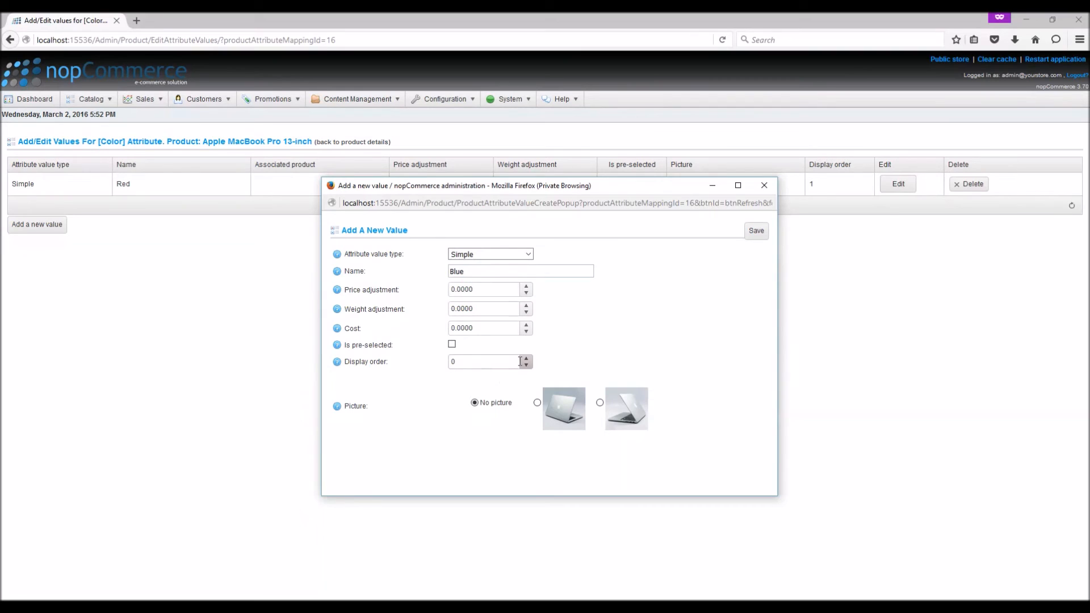
text(2)
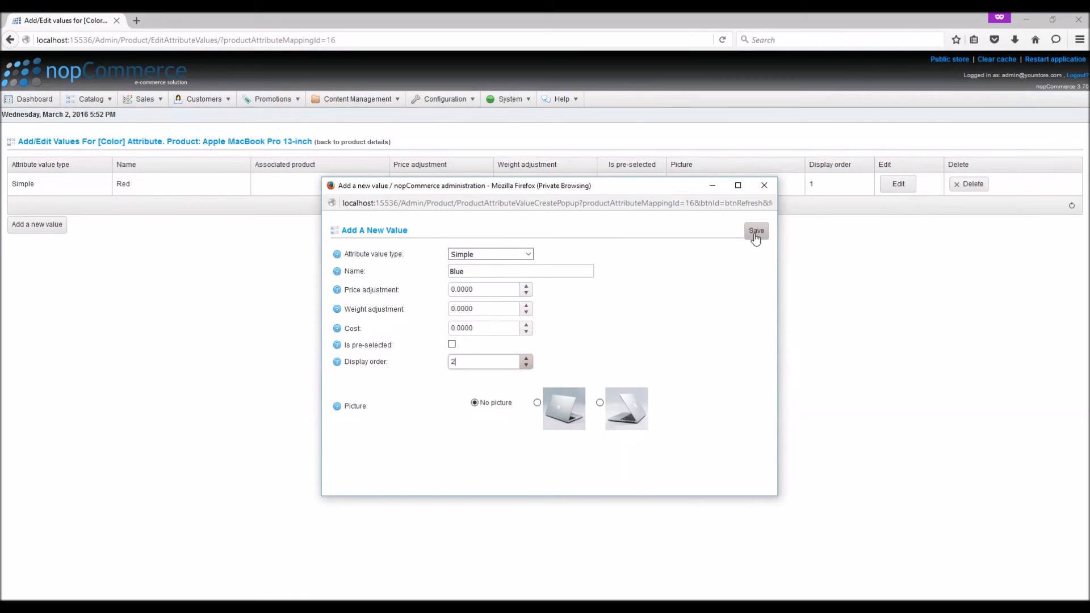
click(756, 231)
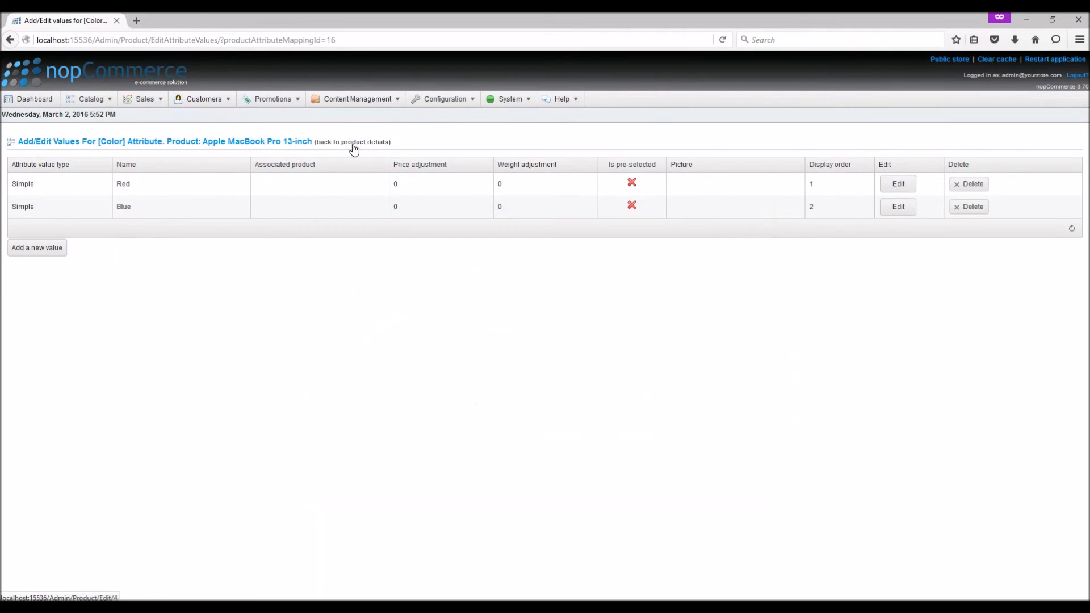
Step: Save the MacBook Pro and bring up the Color attribute's View/Edit condition window
click(352, 142)
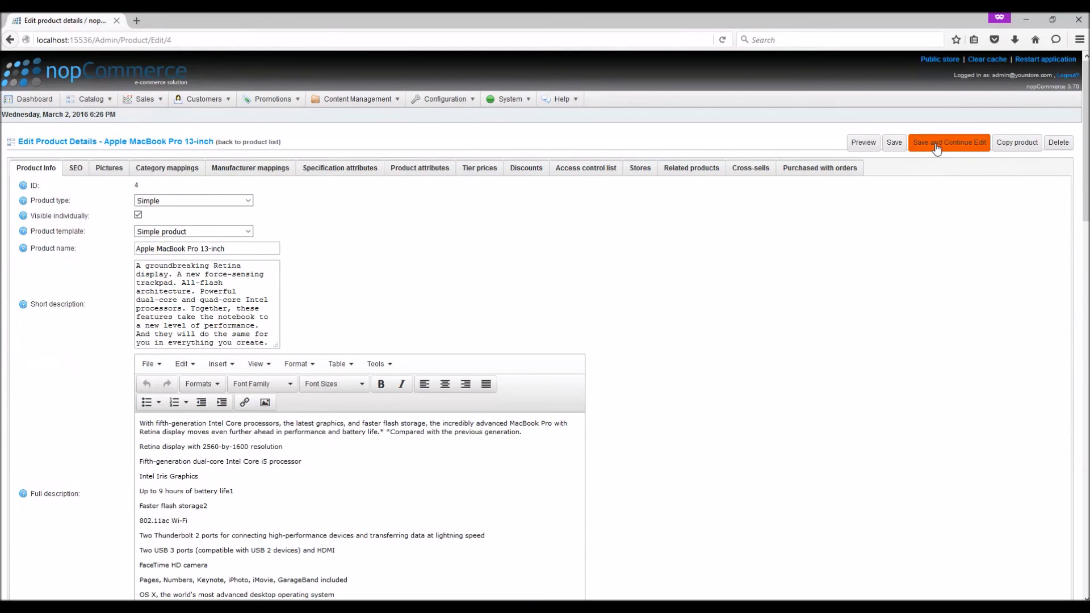
click(950, 142)
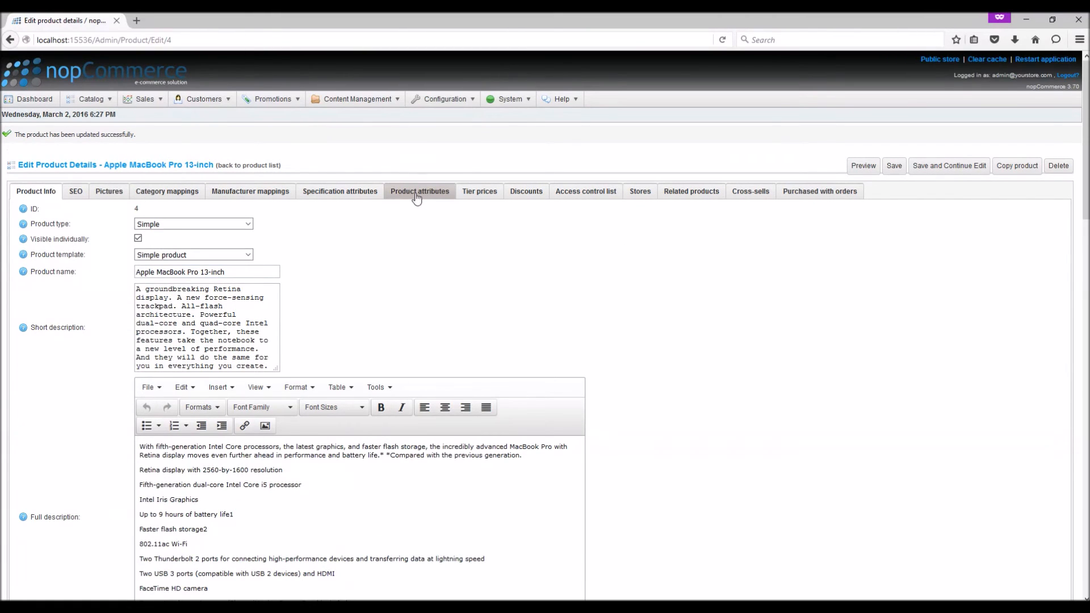
click(419, 191)
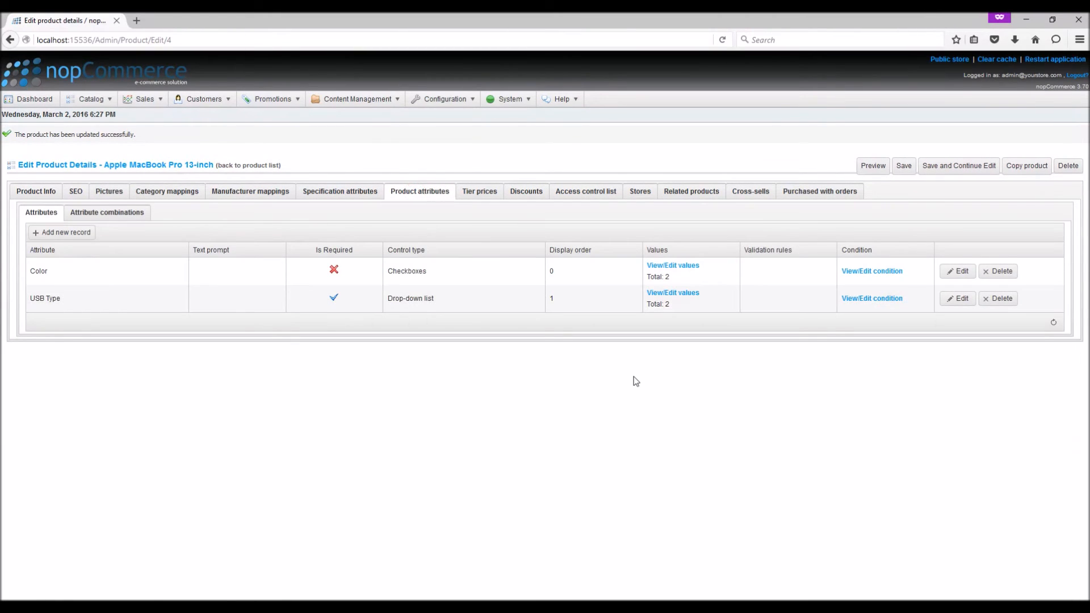
double_click(857, 250)
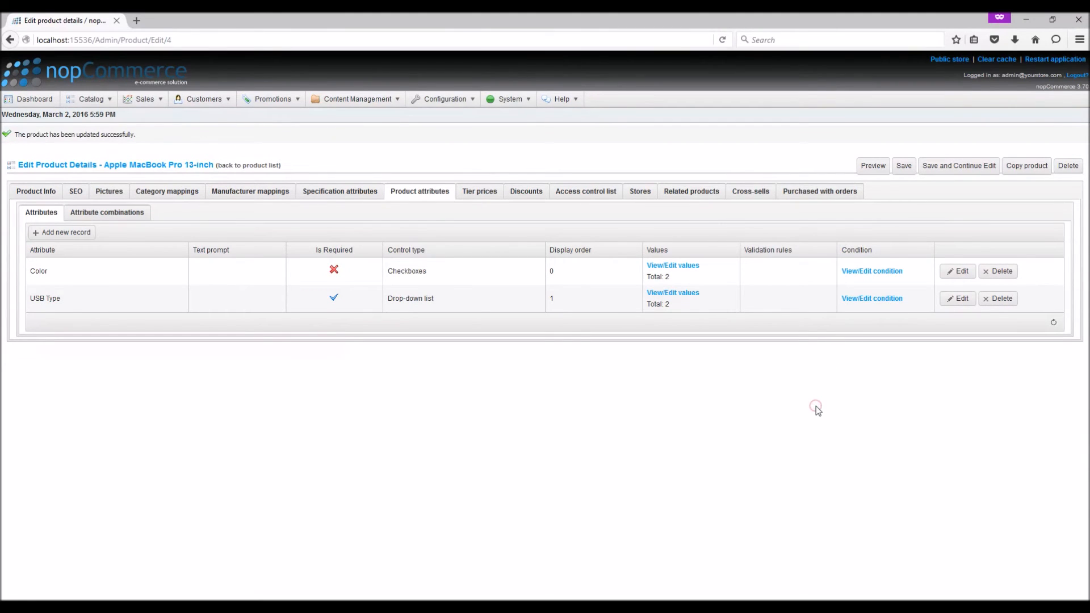
mouse_move(819, 411)
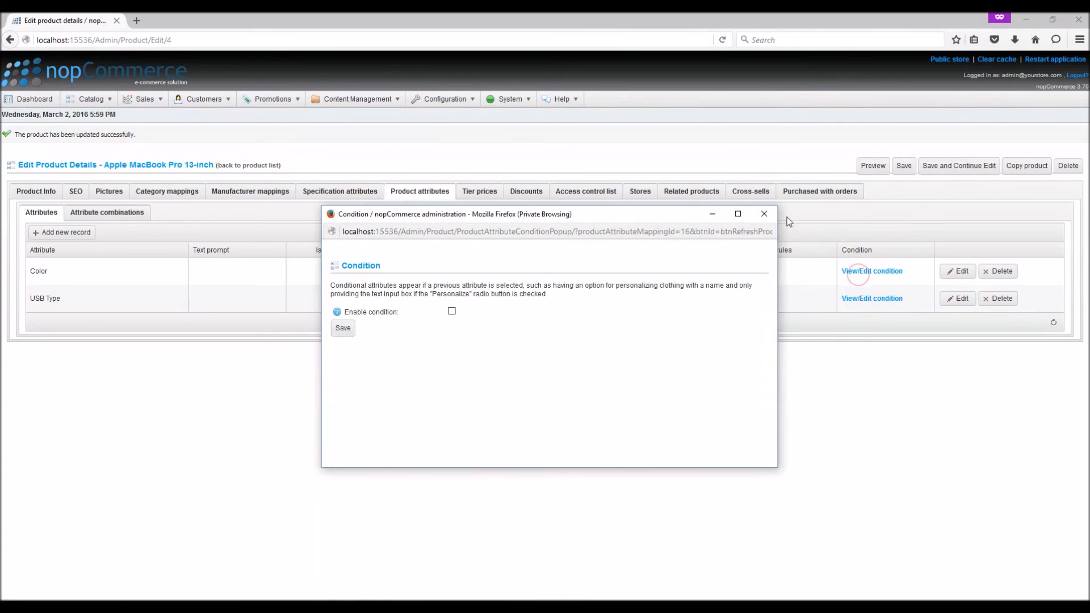
Step: Leave the Color condition disabled and save the MacBook Pro product
click(765, 213)
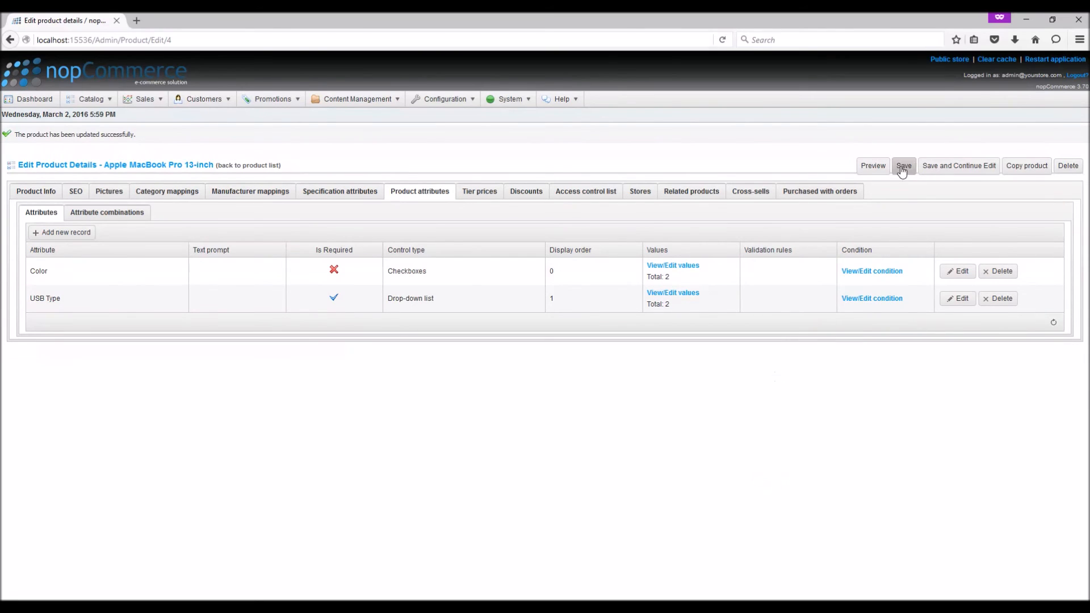
click(959, 165)
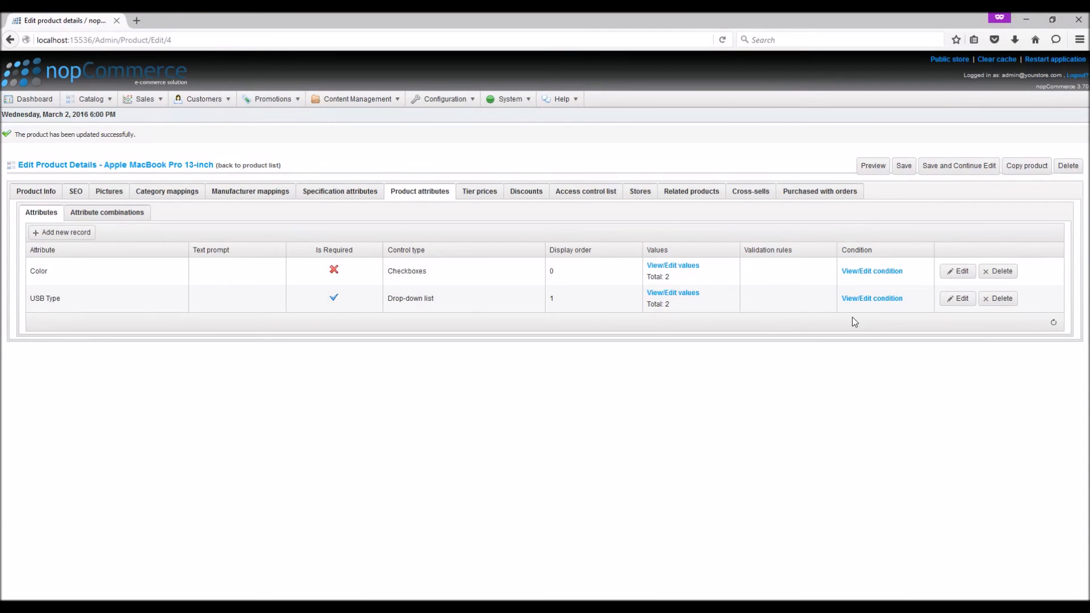
mouse_move(310, 216)
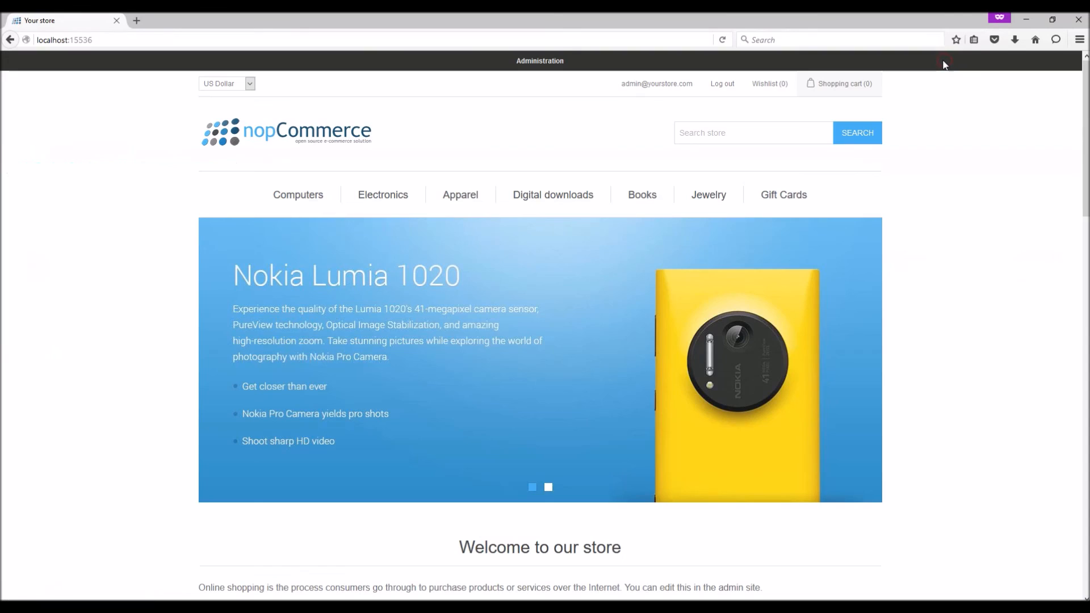
Step: Search the public store for 'Apple MacBook Pro 13-inch' and view its product page
text(Apple MacBook Pro 13-inch)
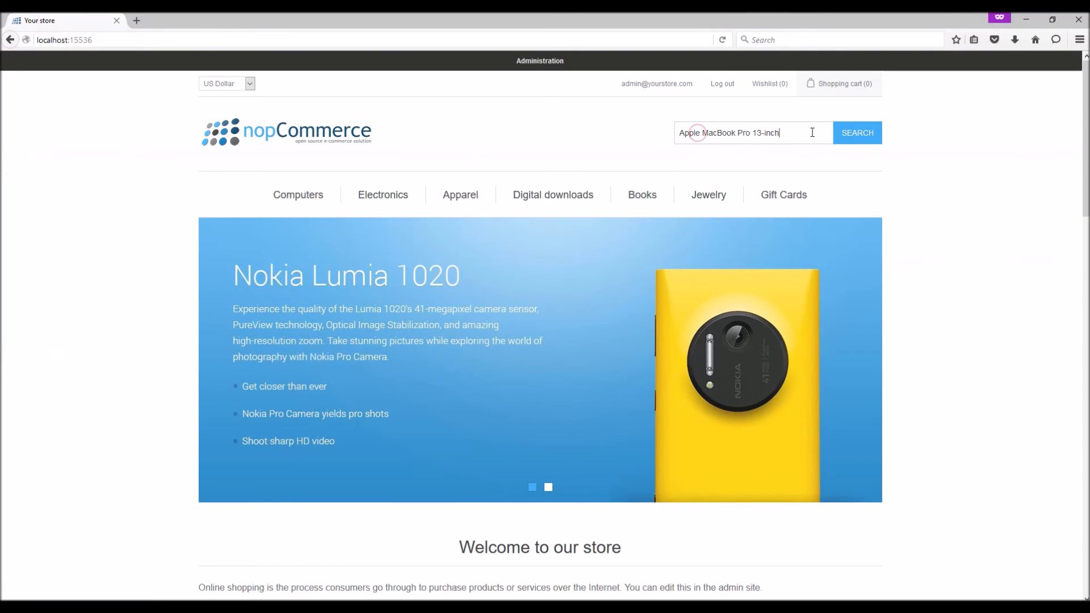
click(858, 133)
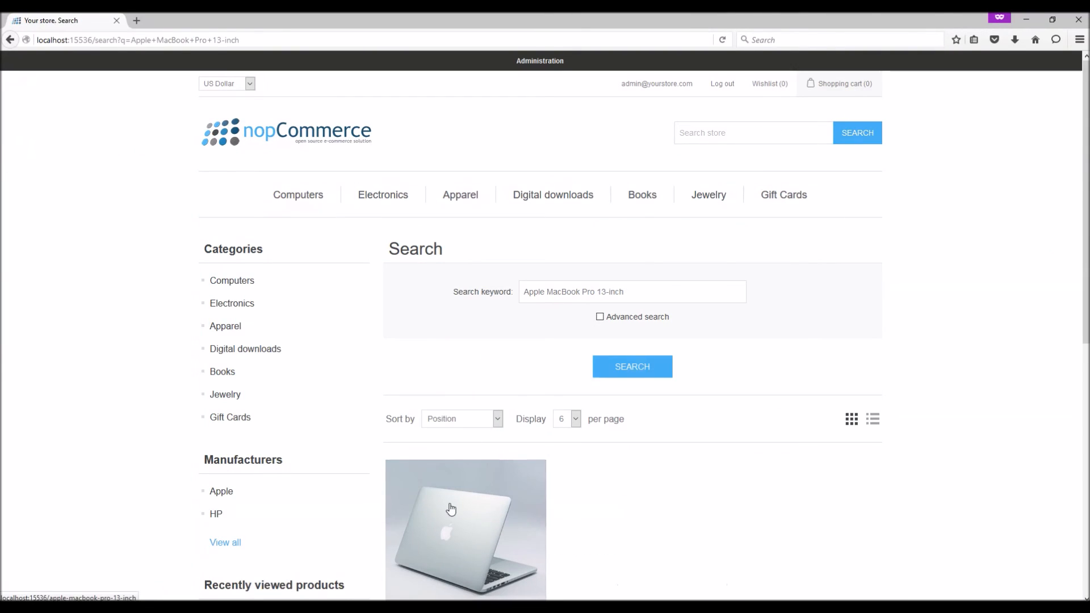
click(450, 510)
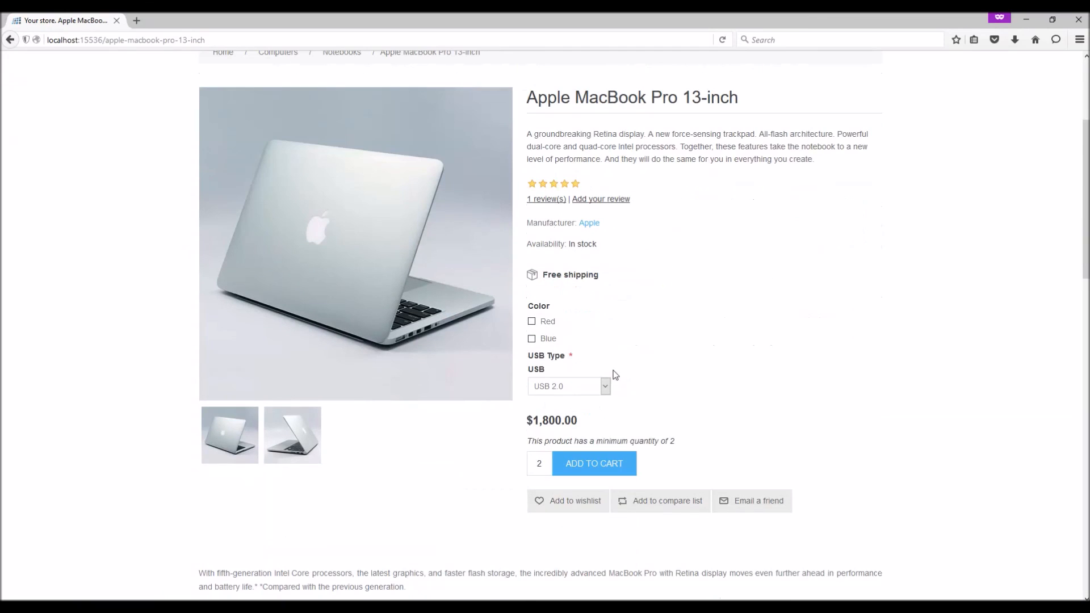
Step: Choose USB 3.0 [+$10.00] so the MacBook price becomes $1,810.00
click(568, 387)
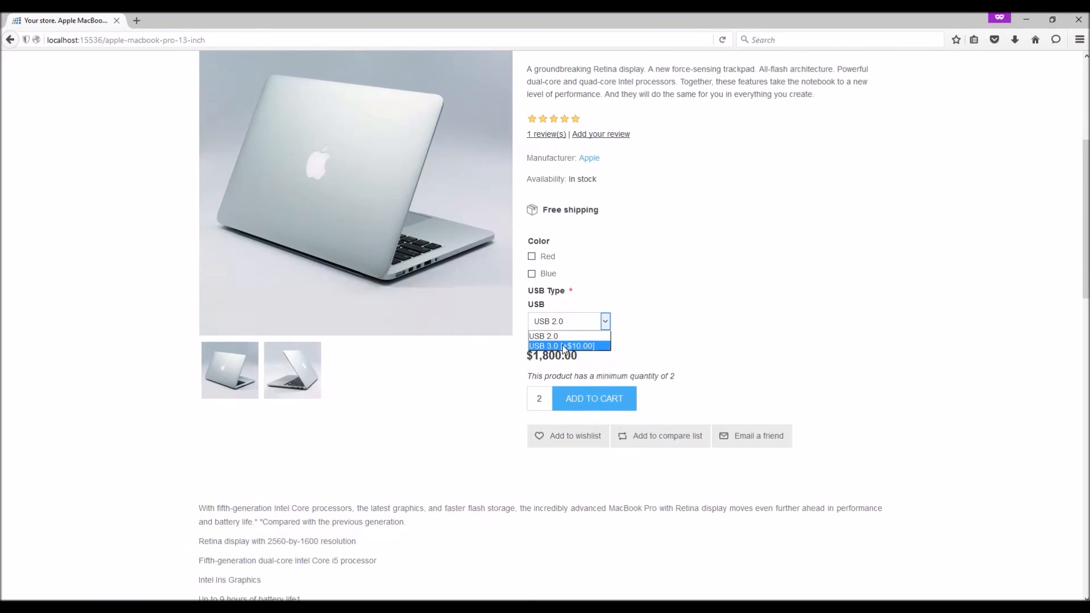
click(569, 345)
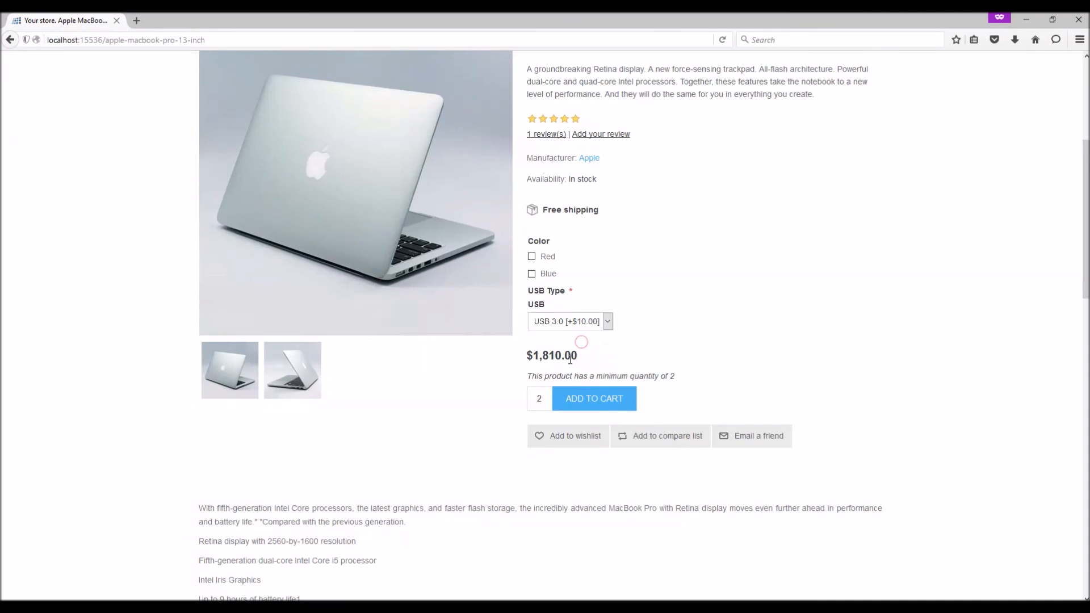
double_click(550, 355)
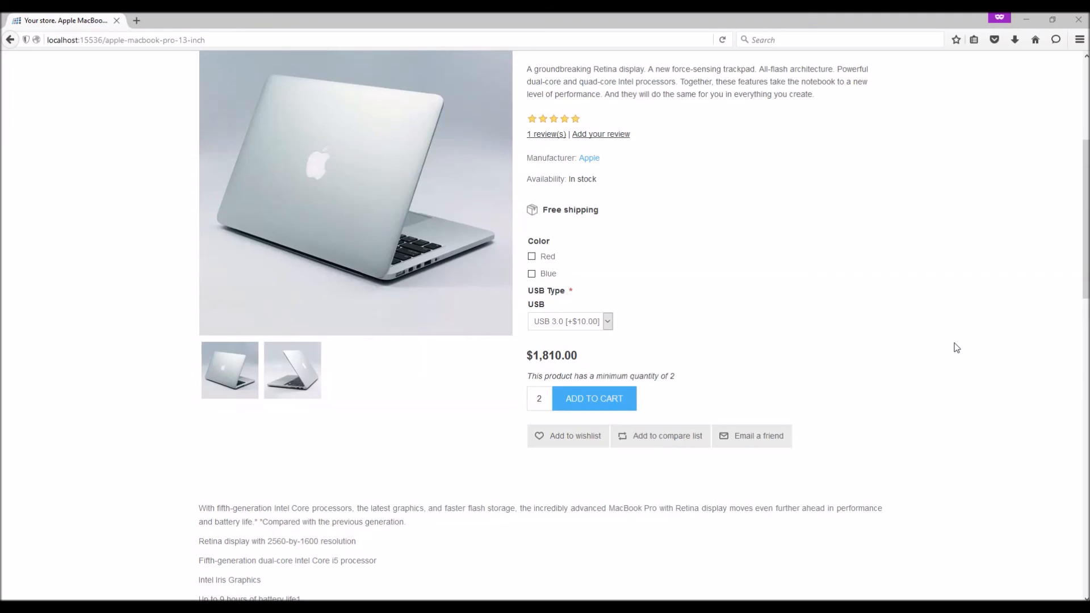
Step: Tick and untick the Red and Blue colour choices, ending with no Color picked
click(530, 256)
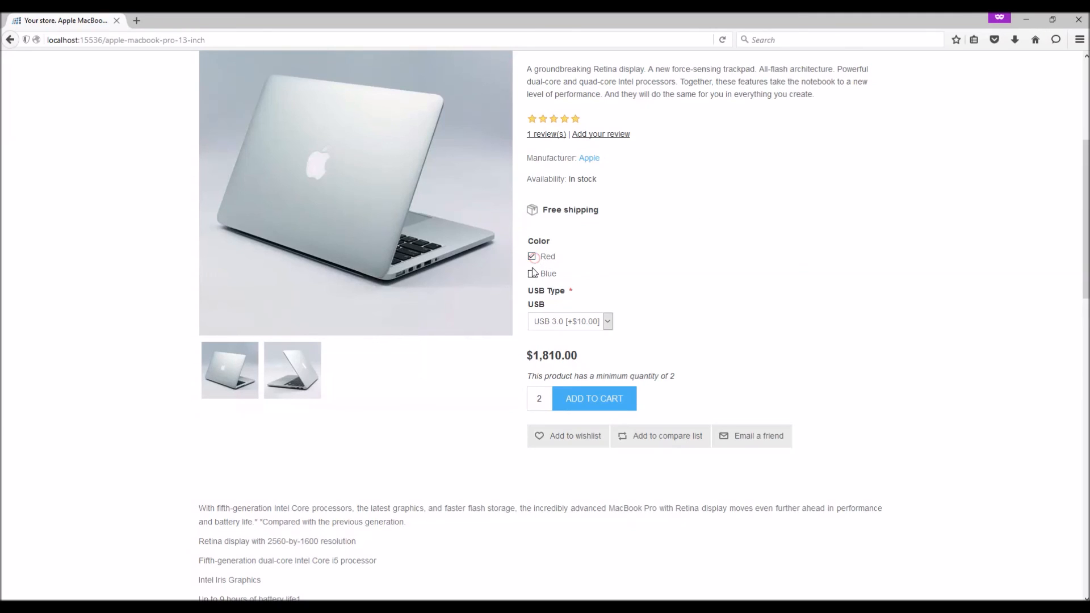
click(532, 274)
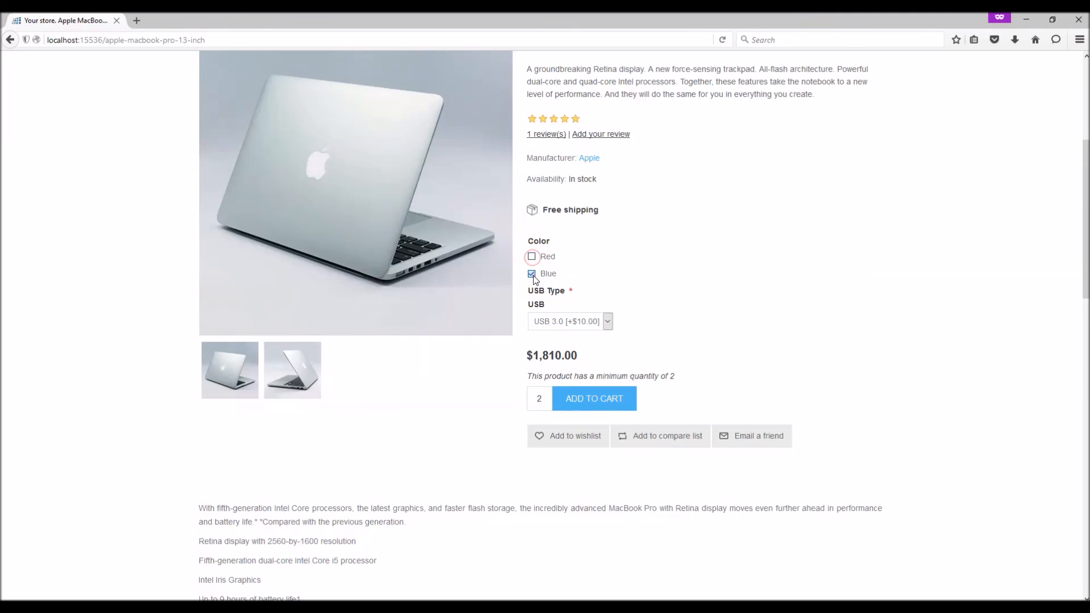
click(532, 273)
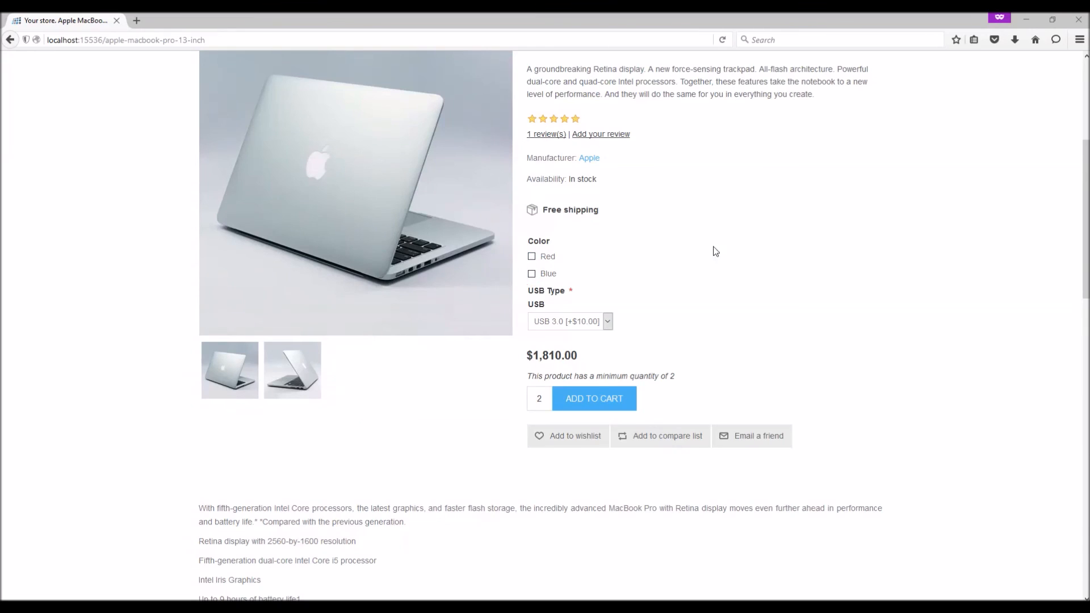
mouse_move(552, 262)
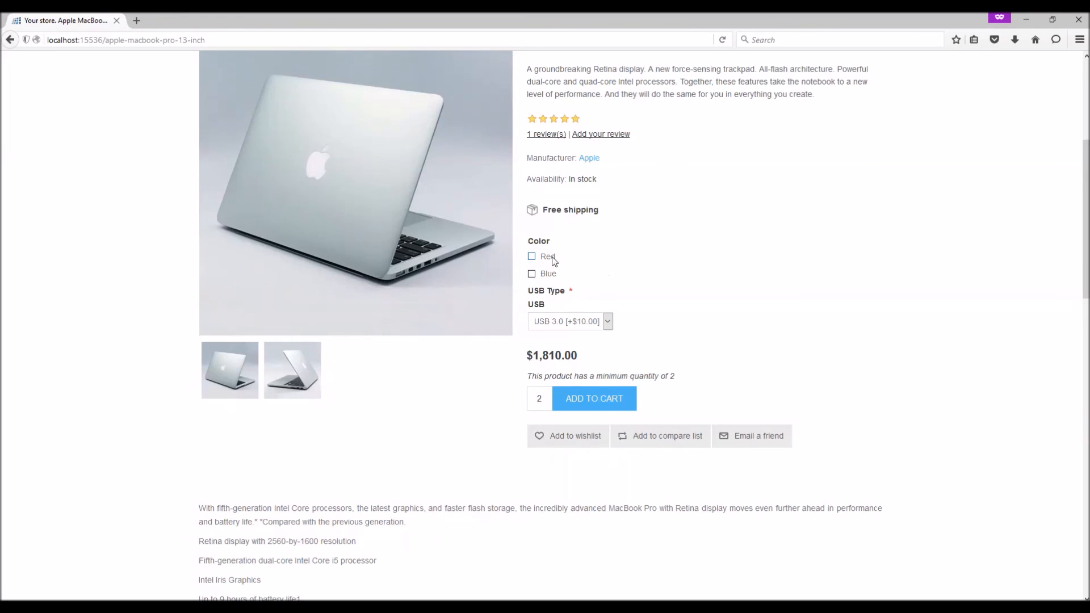
click(531, 256)
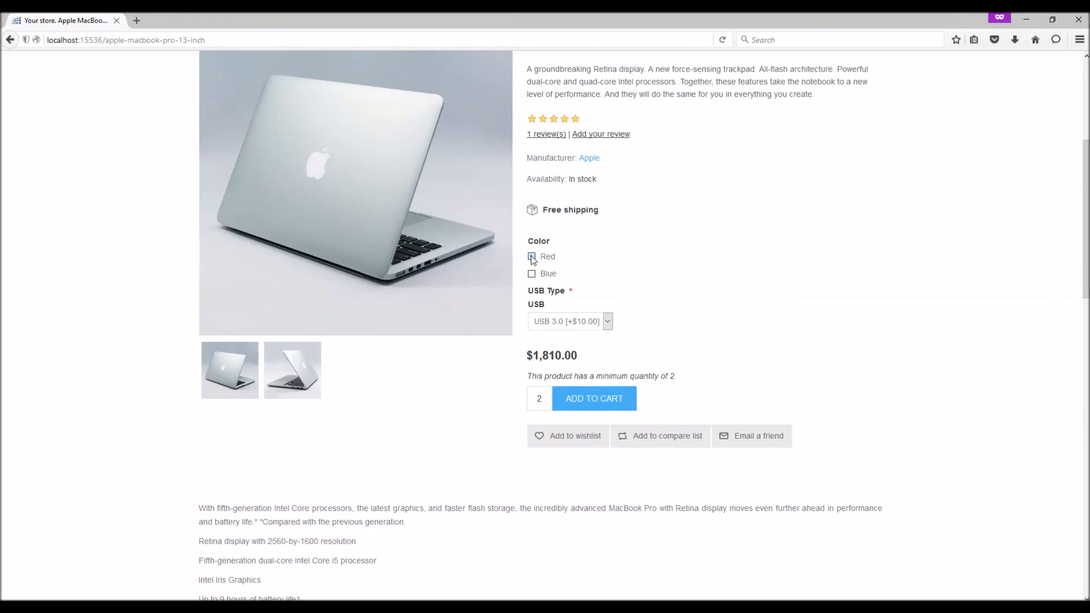
click(531, 257)
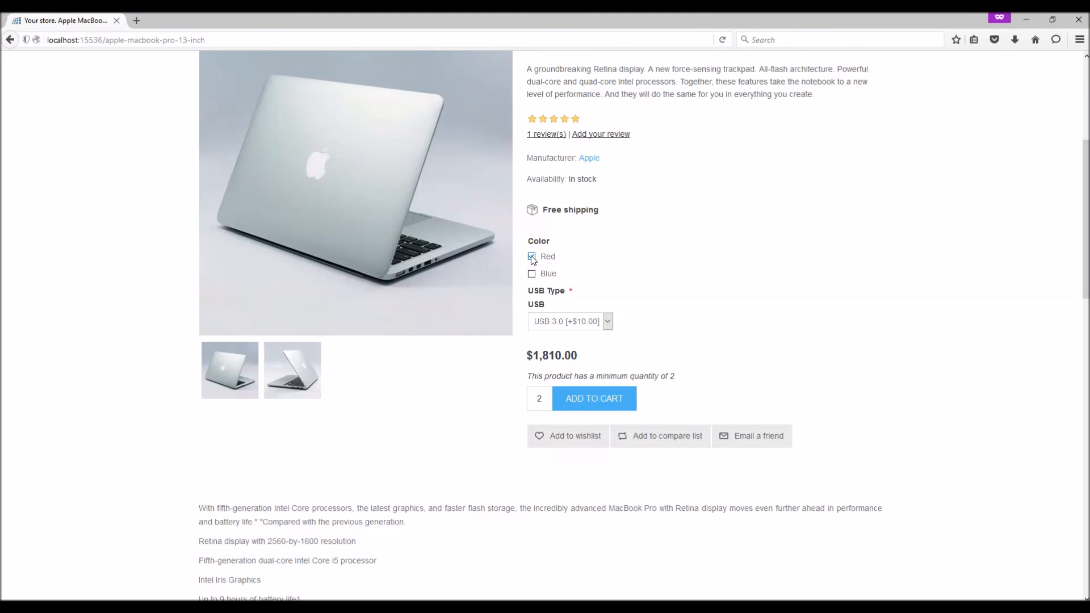
click(531, 256)
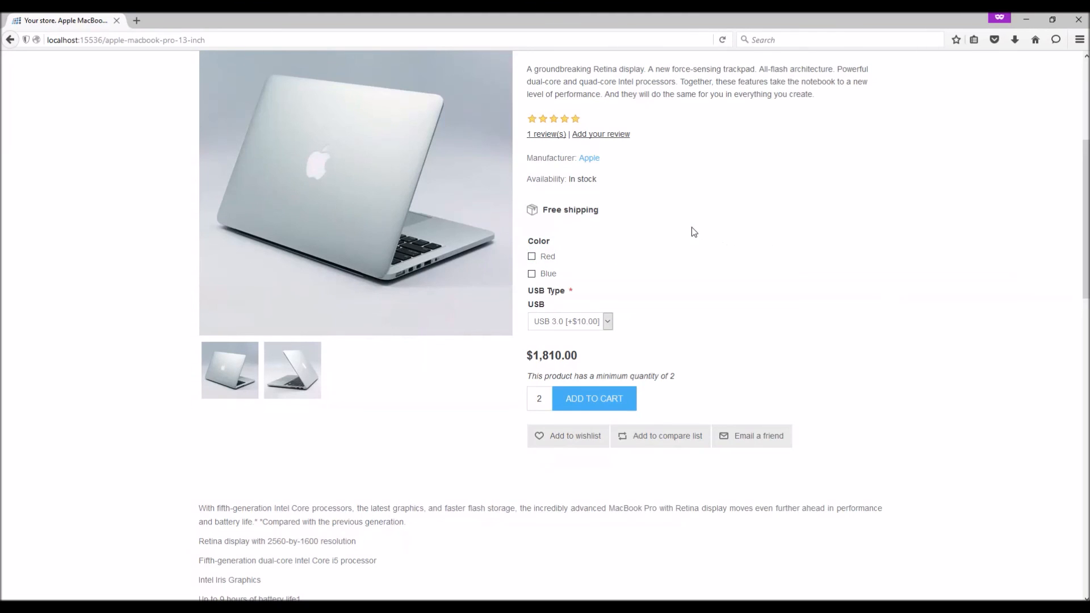